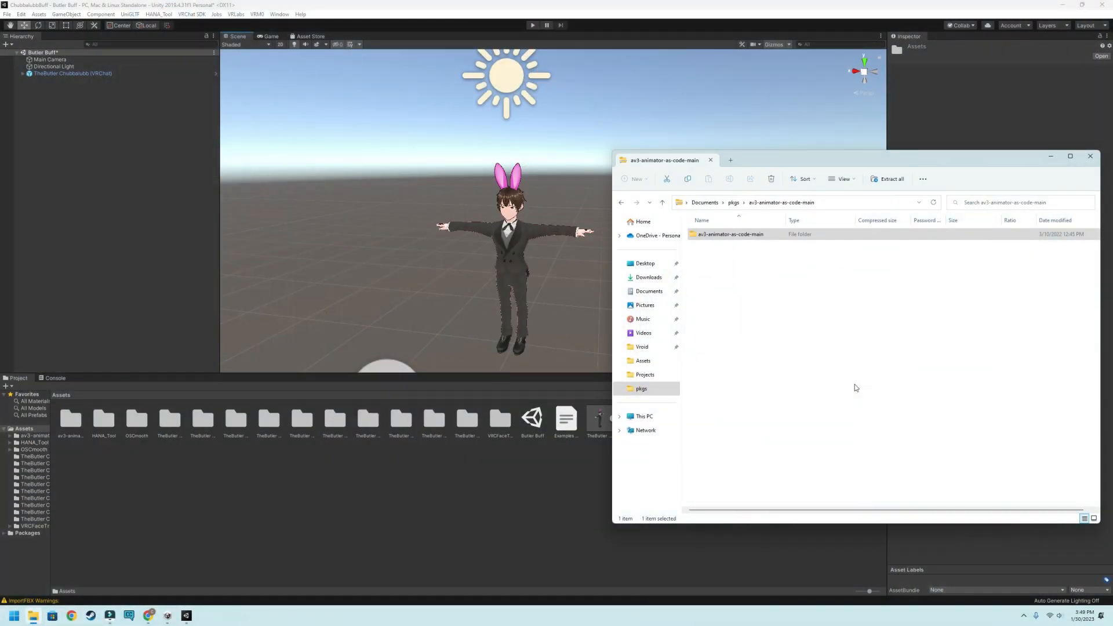
mouse_move(842, 376)
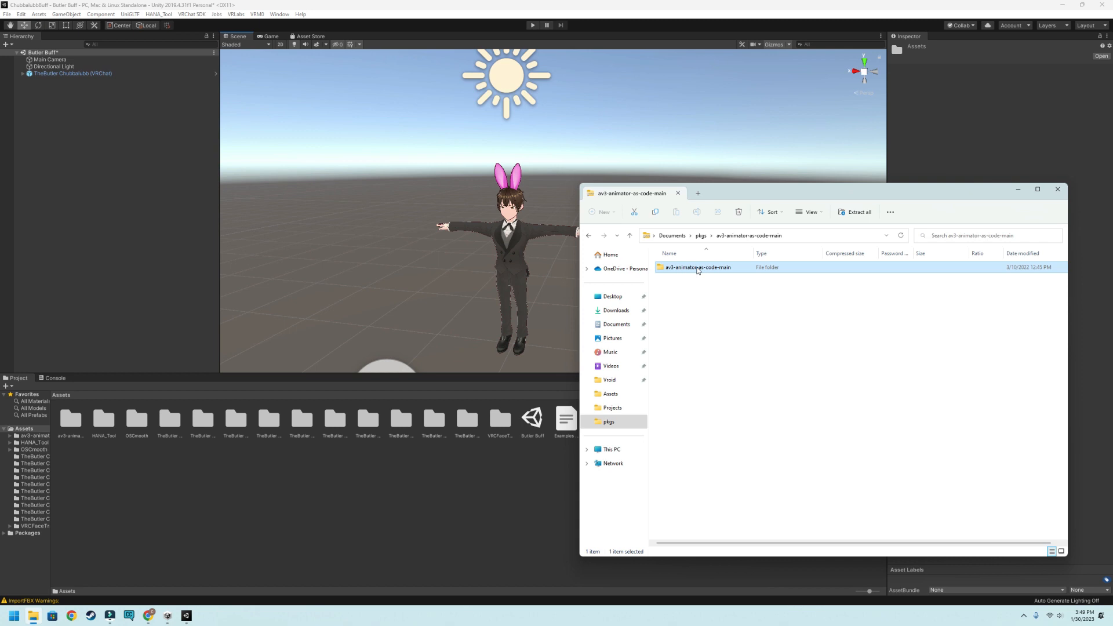
mouse_move(691, 273)
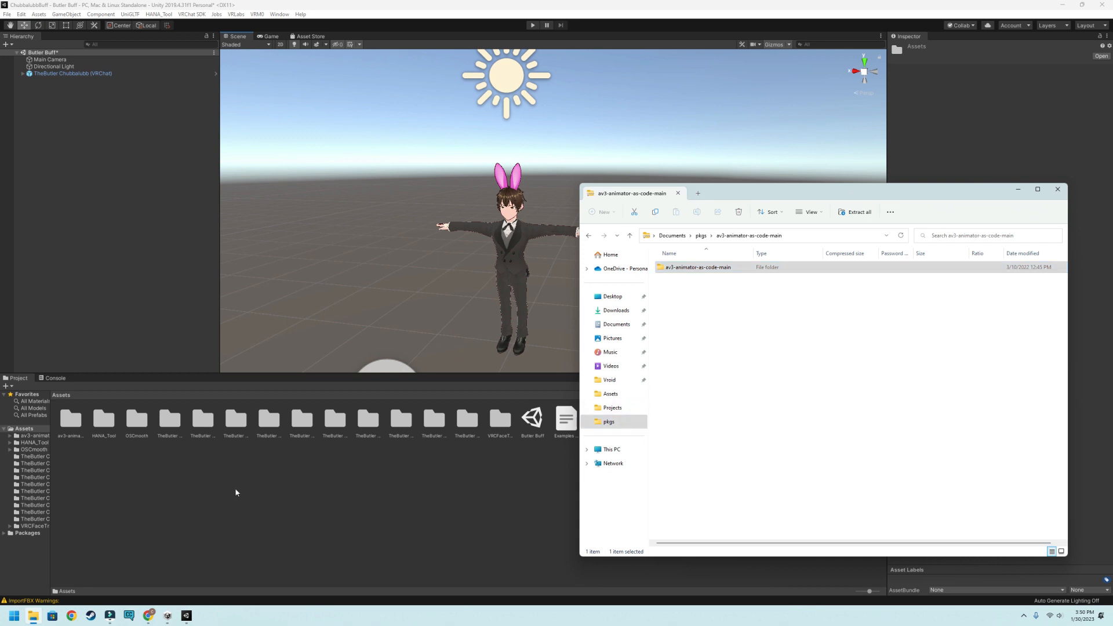
Reveal the Unity project's folder in File Explorer from the Project panel.
left_click(1041, 206)
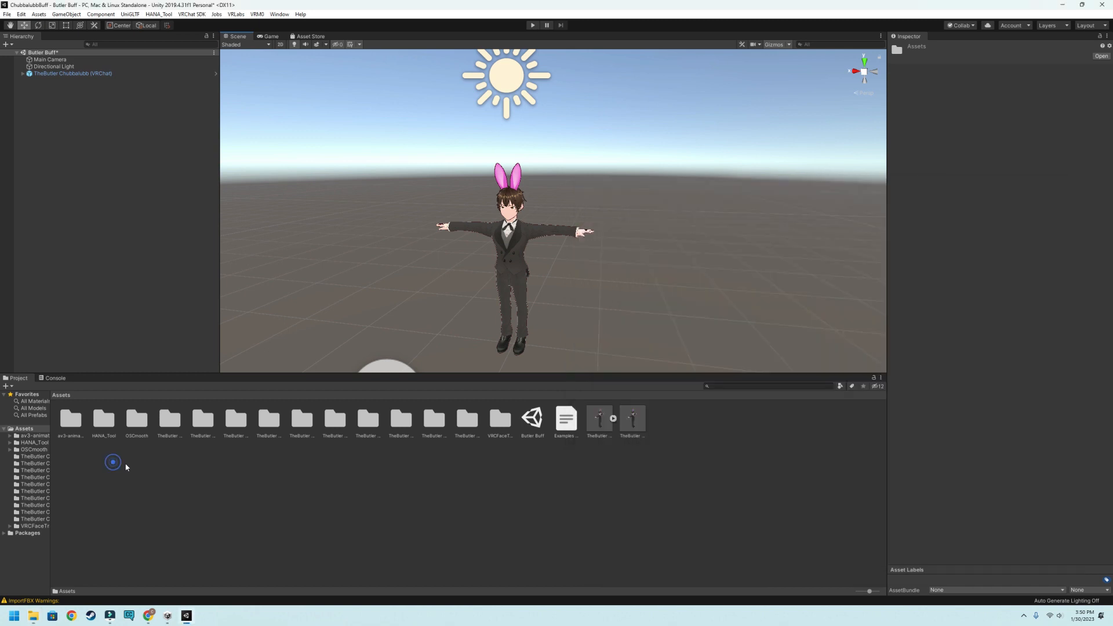
right_click(125, 466)
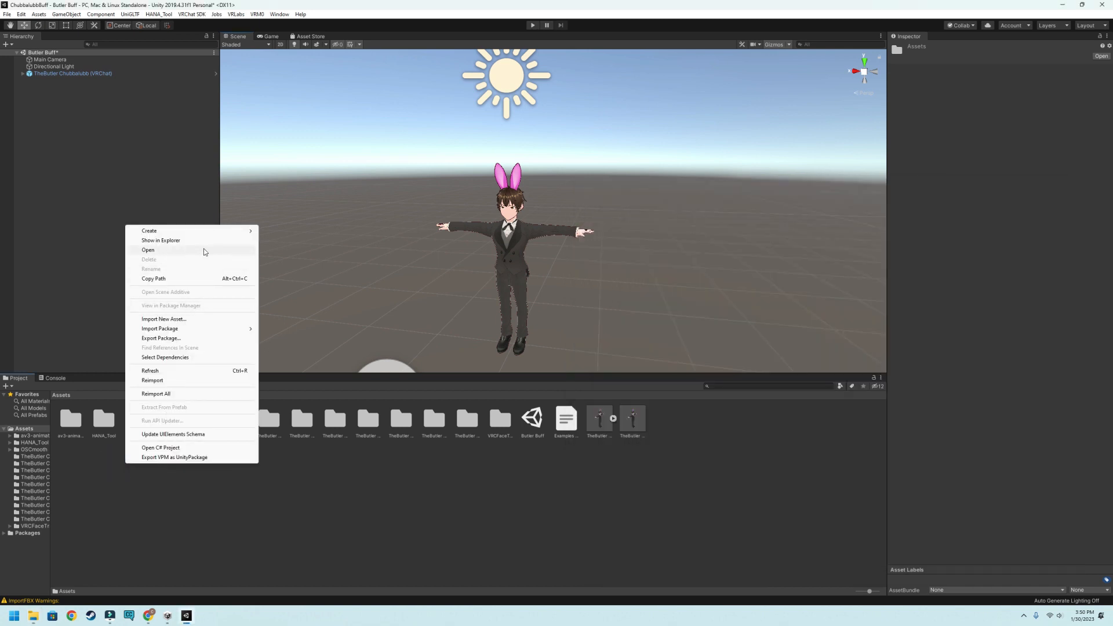
left_click(160, 240)
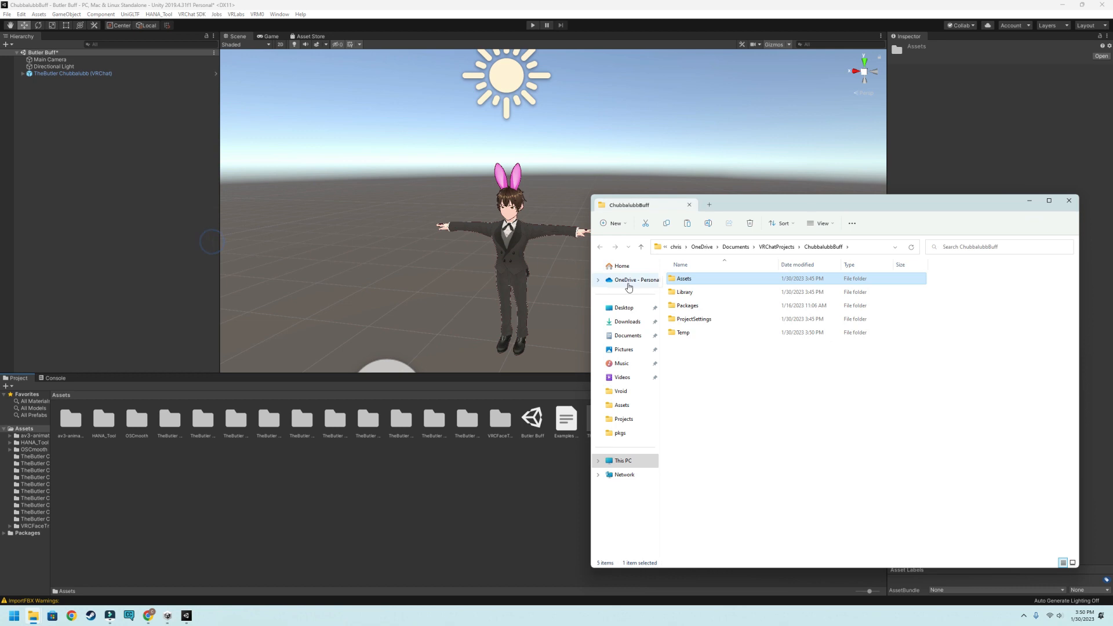
Confirm av3-animator-as-code-main sits inside Assets, then close File Explorer.
double_click(684, 278)
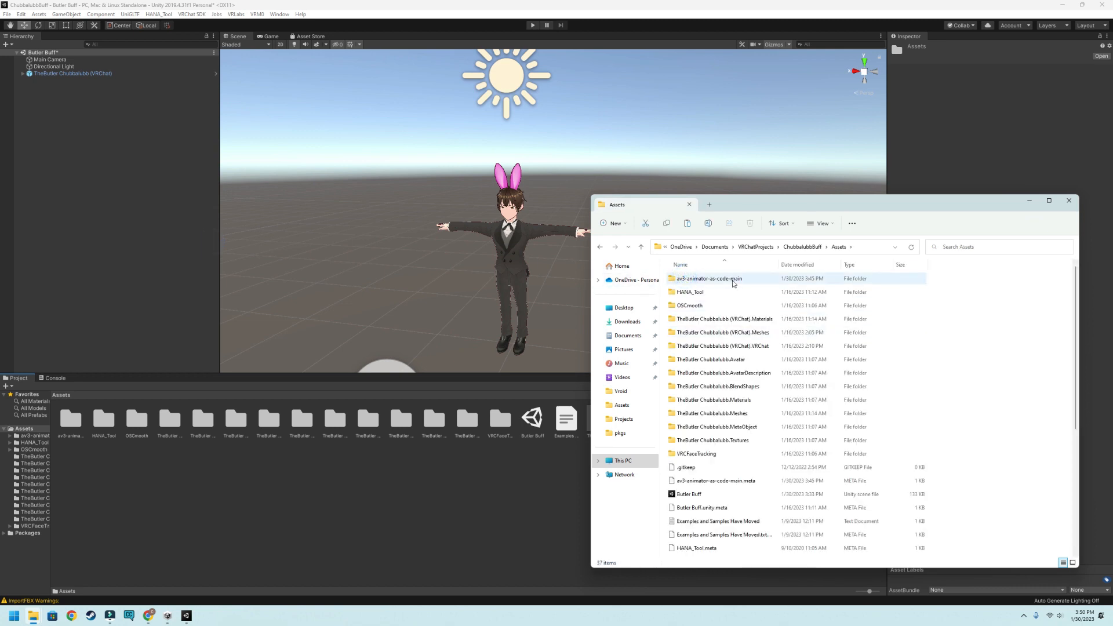
double_click(708, 278)
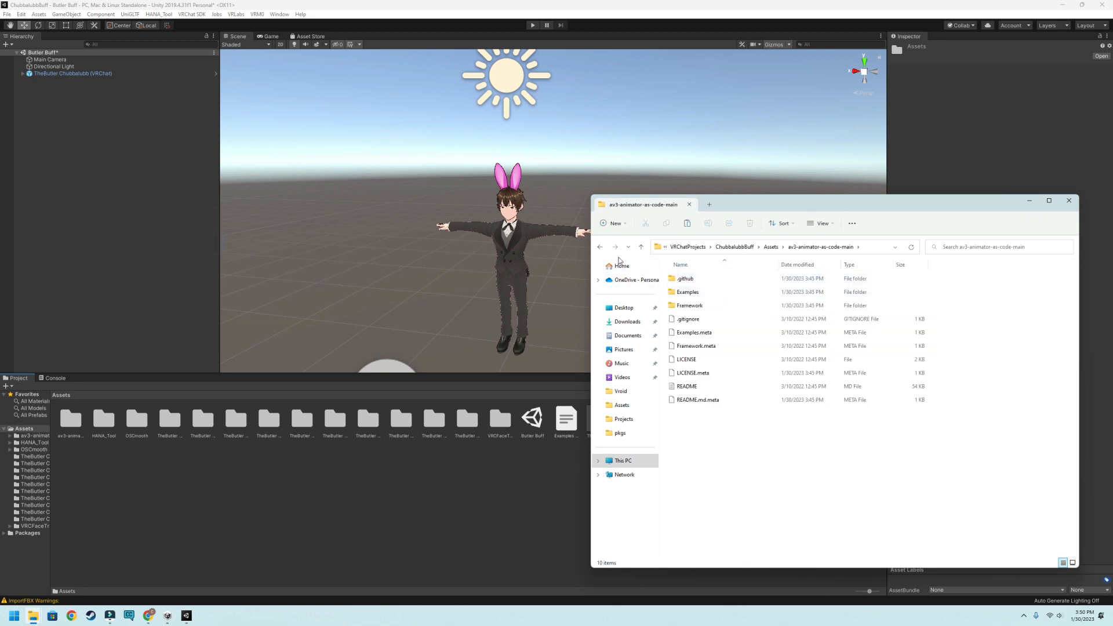
left_click(599, 246)
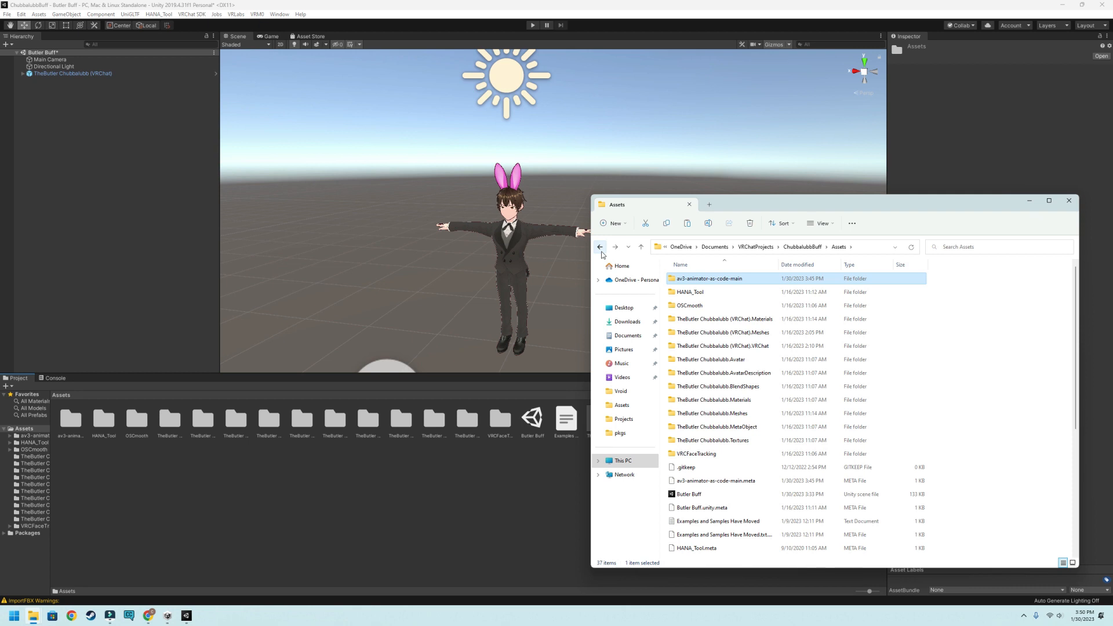
mouse_move(1069, 200)
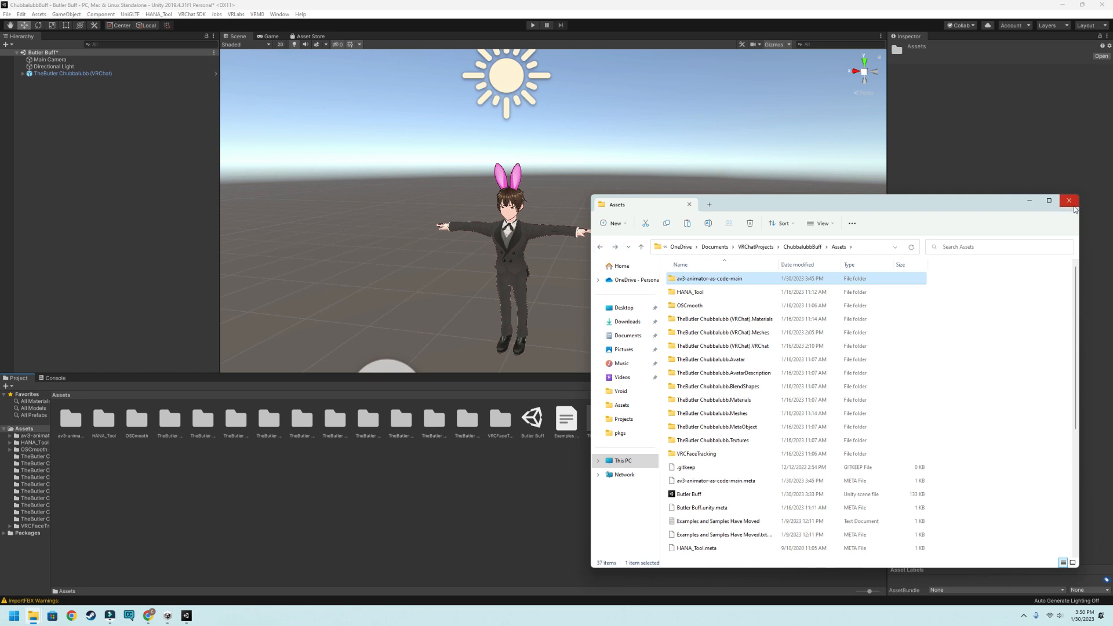
left_click(1069, 200)
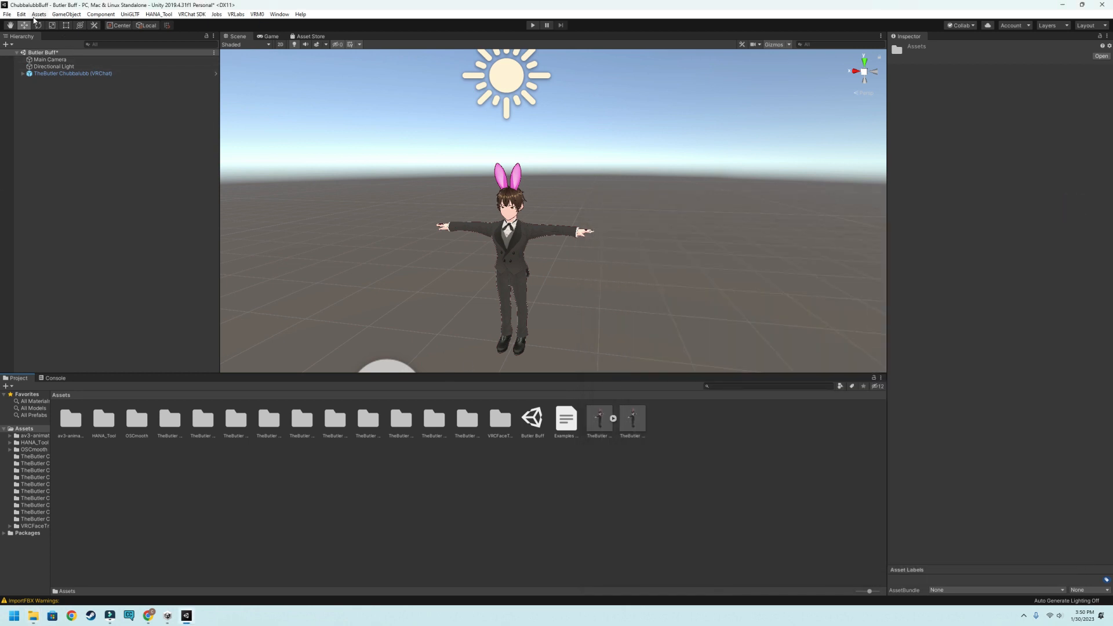
Bring up Unity's Edit menu of editing commands.
left_click(20, 14)
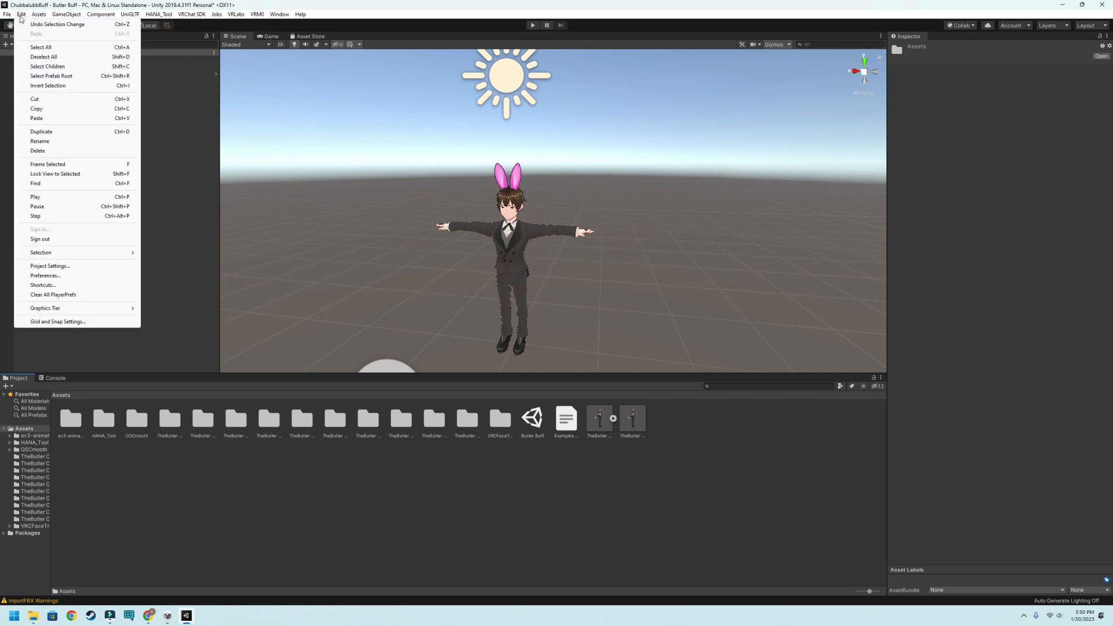
mouse_move(79, 165)
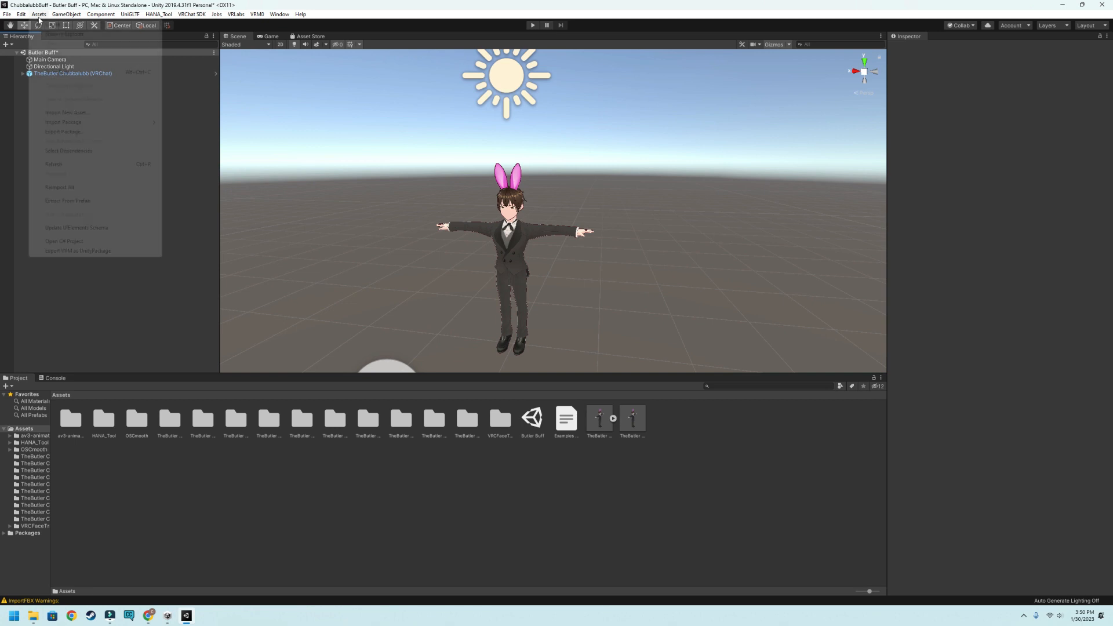
mouse_move(114, 122)
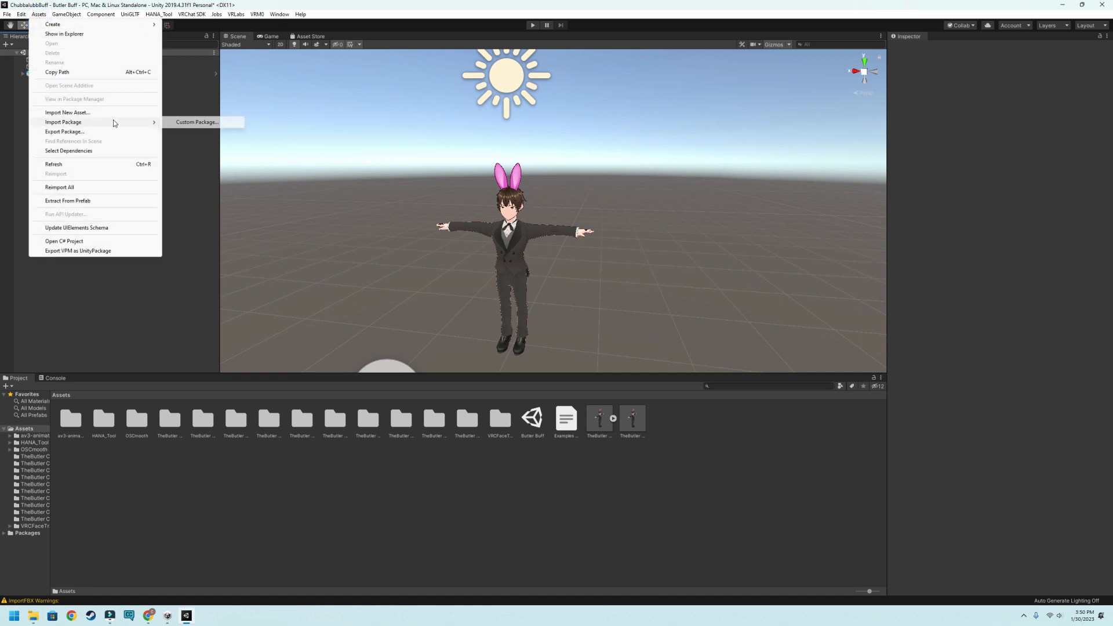
mouse_move(197, 122)
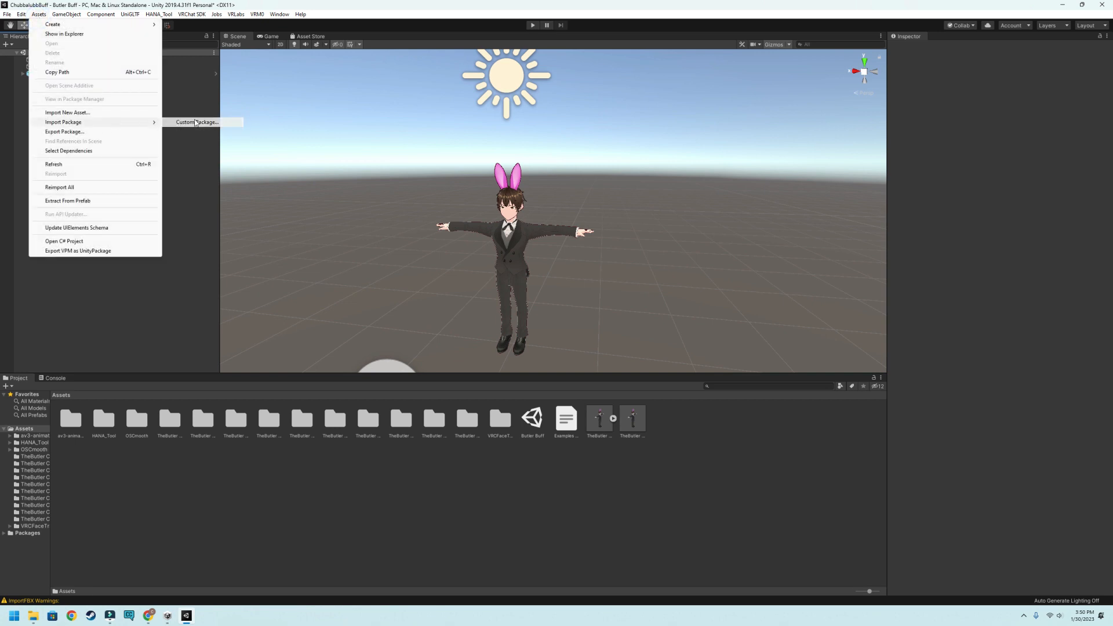
Choose the bHapticsOSC_v2.1.2_VRCSDK custom package from pkgs and list its contents.
left_click(199, 121)
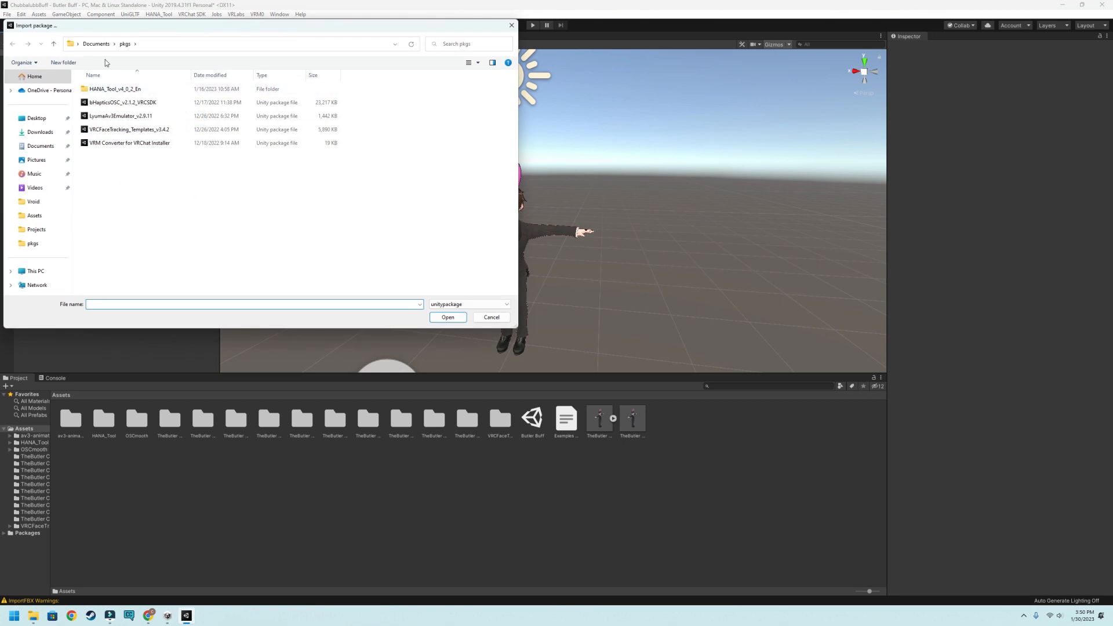
left_click(118, 102)
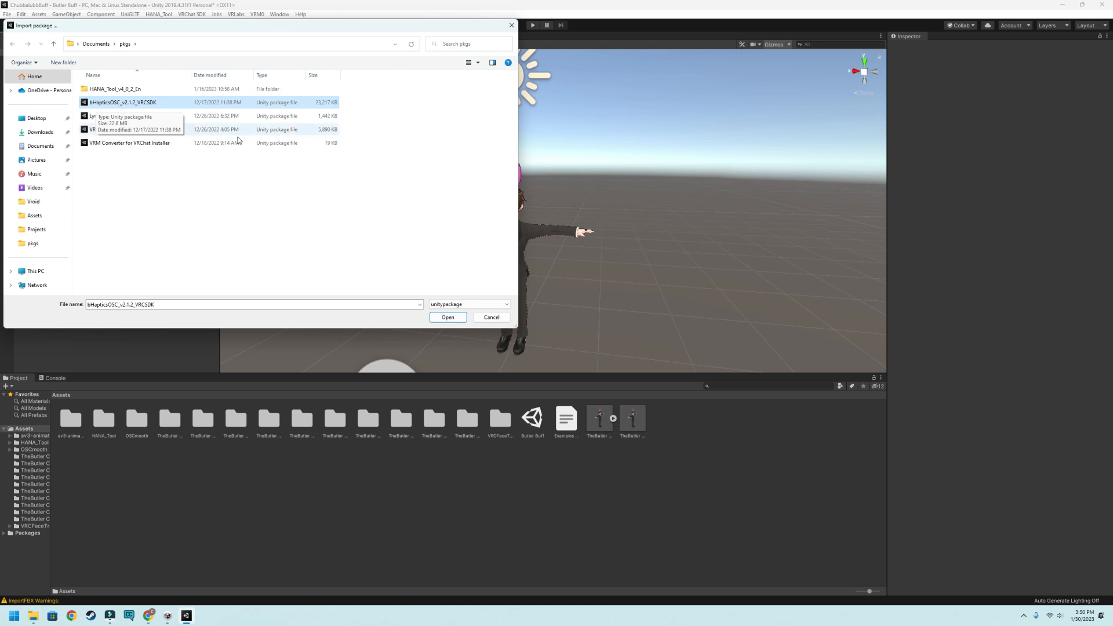
left_click(447, 317)
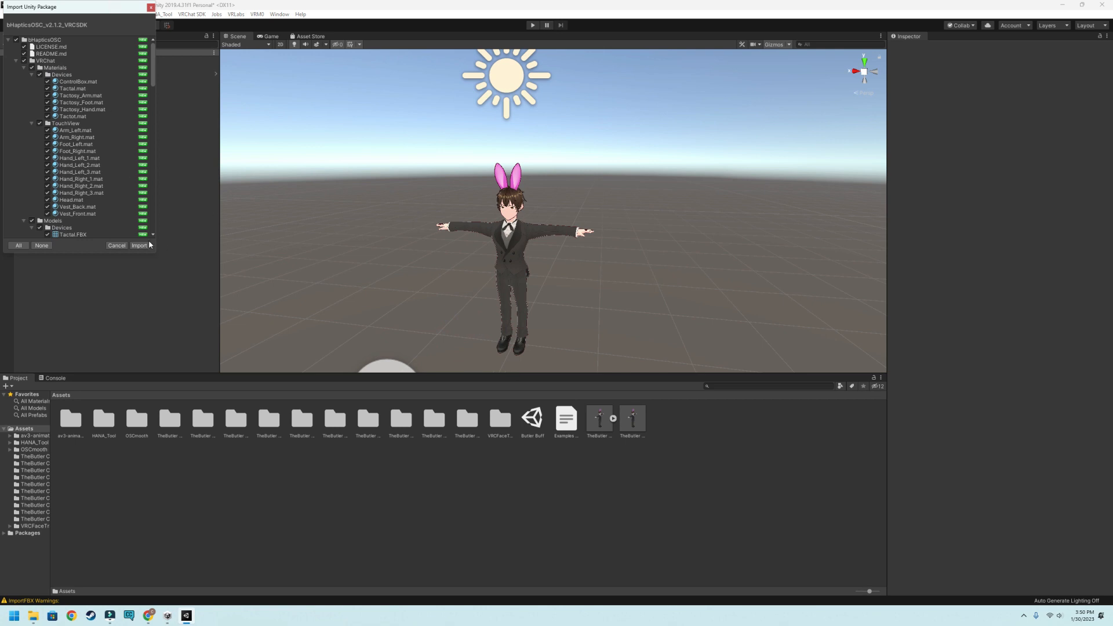
Import the bHapticsOSC_v2.1.2_VRCSDK package contents into the project.
left_click(139, 246)
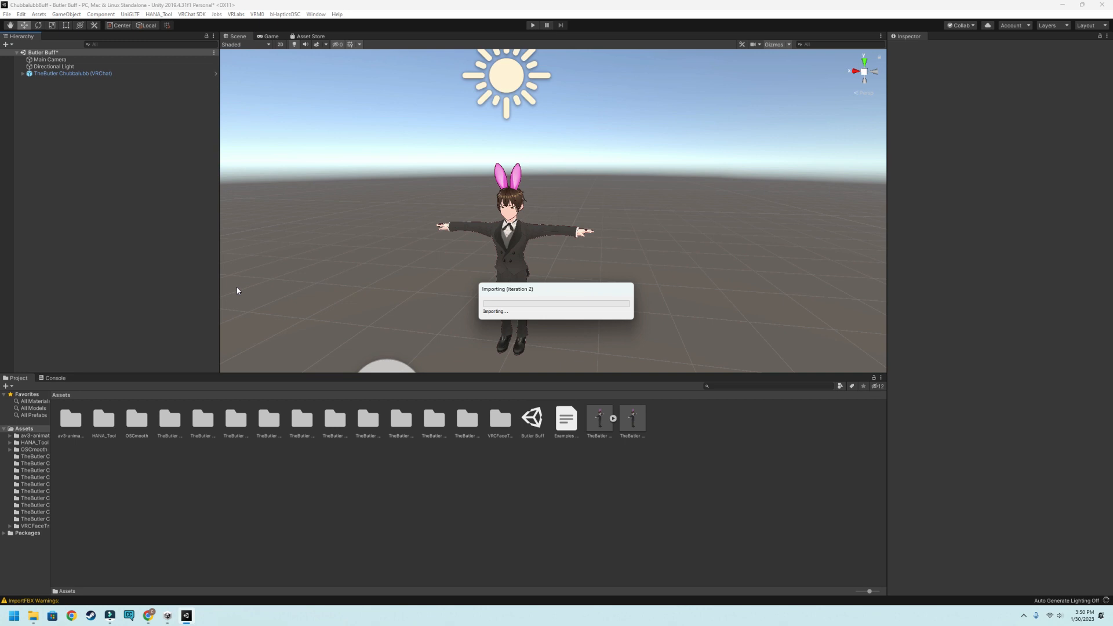
mouse_move(237, 245)
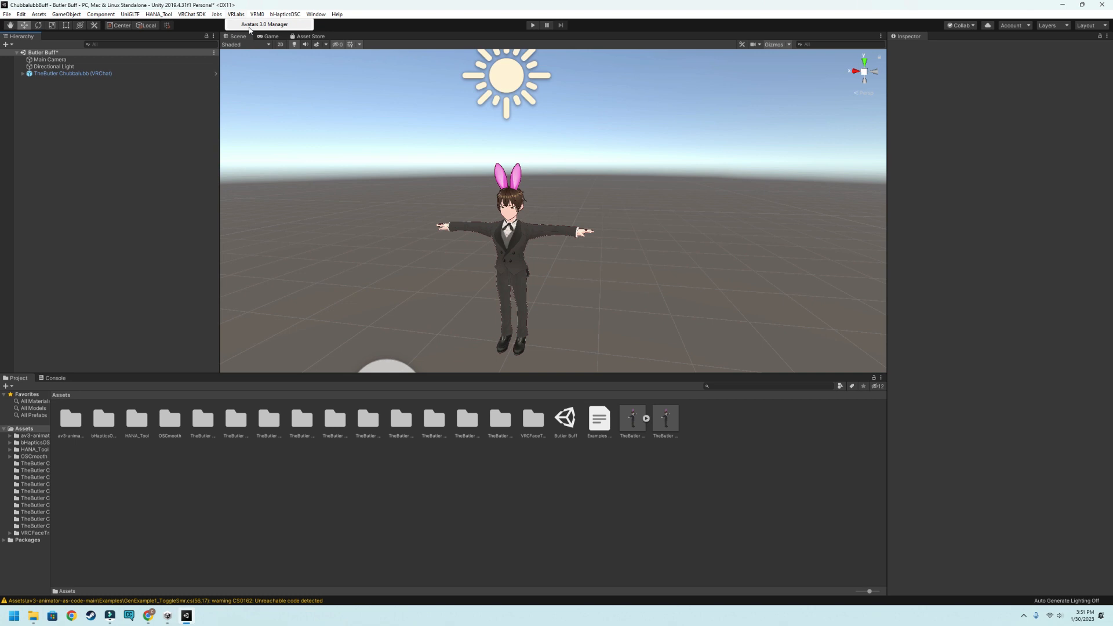
mouse_move(316, 491)
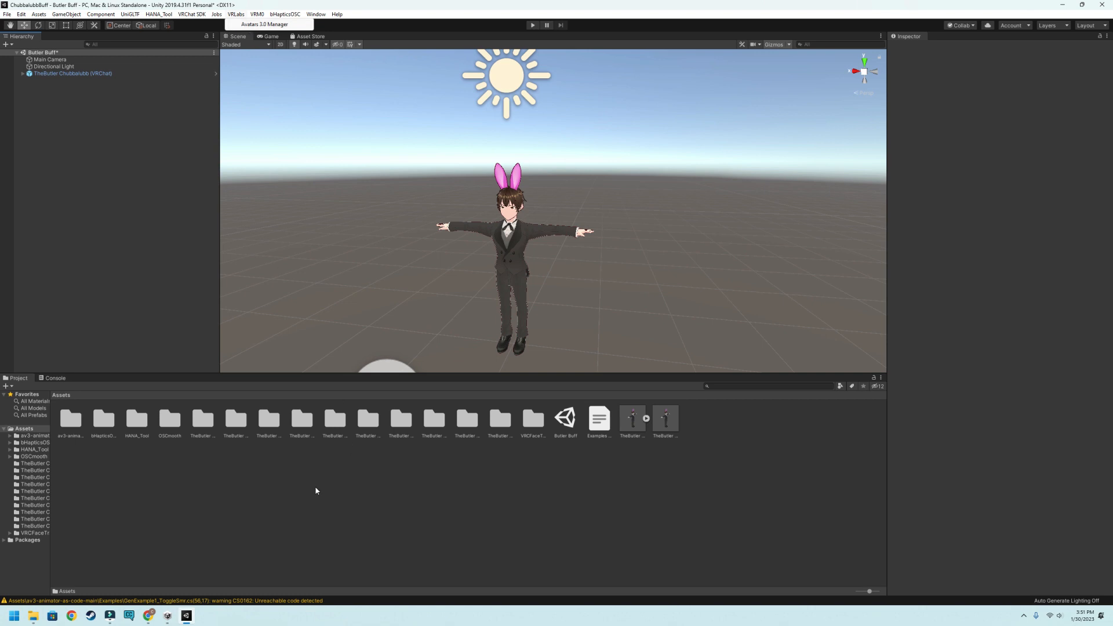
mouse_move(407, 340)
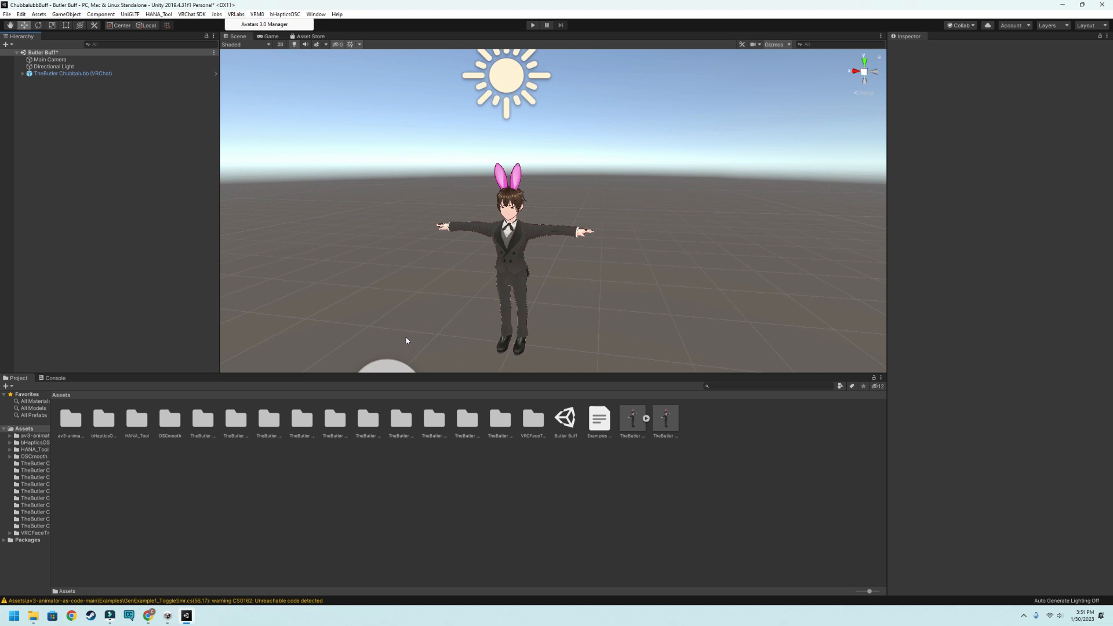
mouse_move(597, 354)
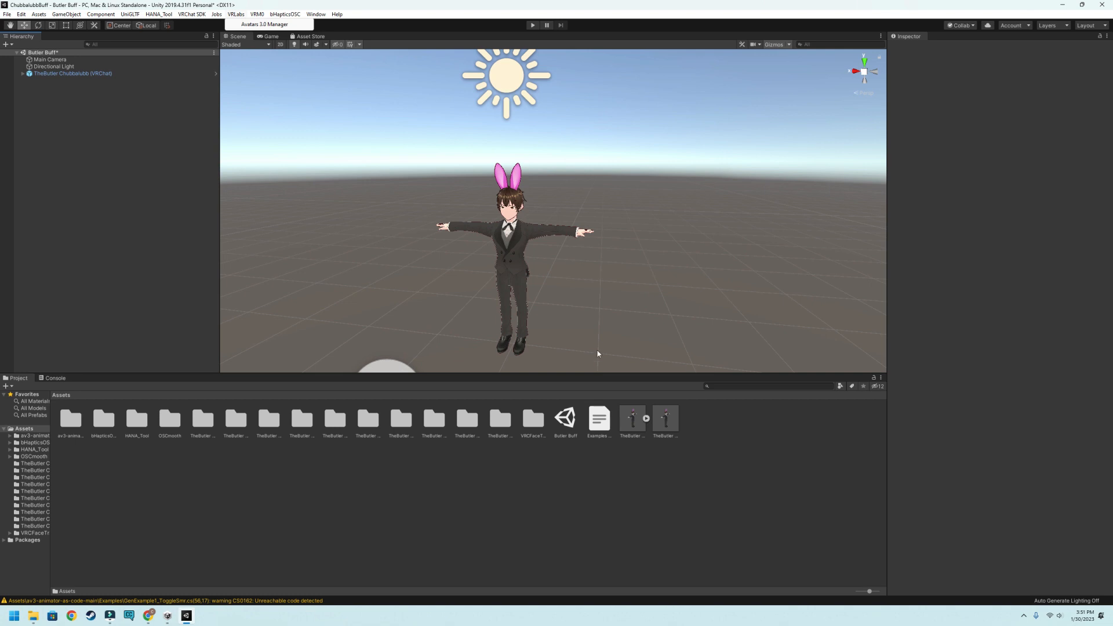
mouse_move(588, 344)
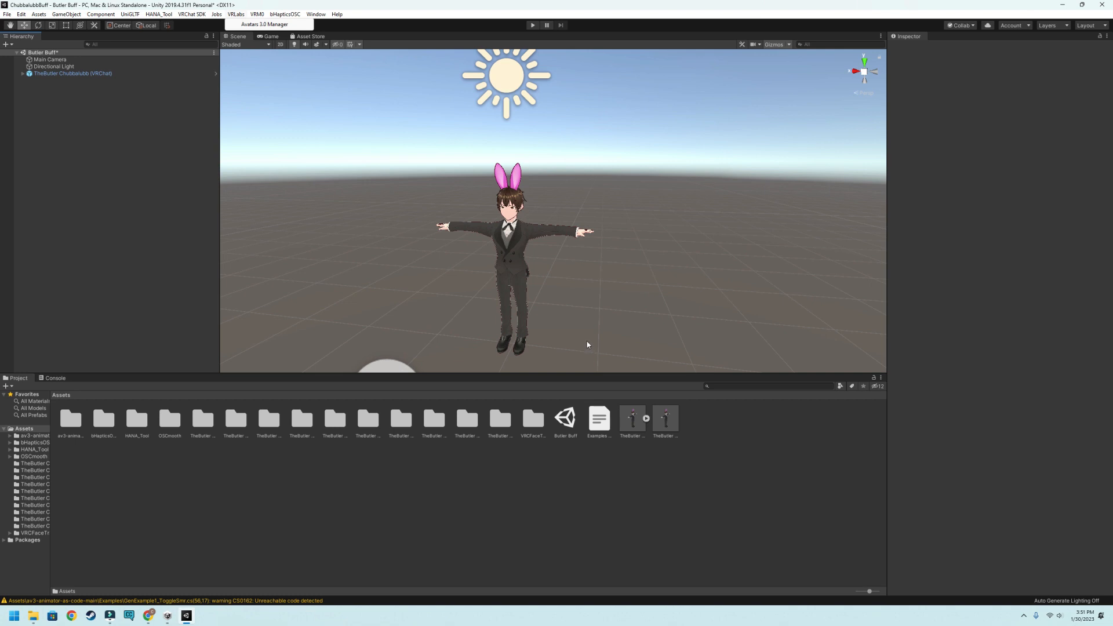
left_click(284, 14)
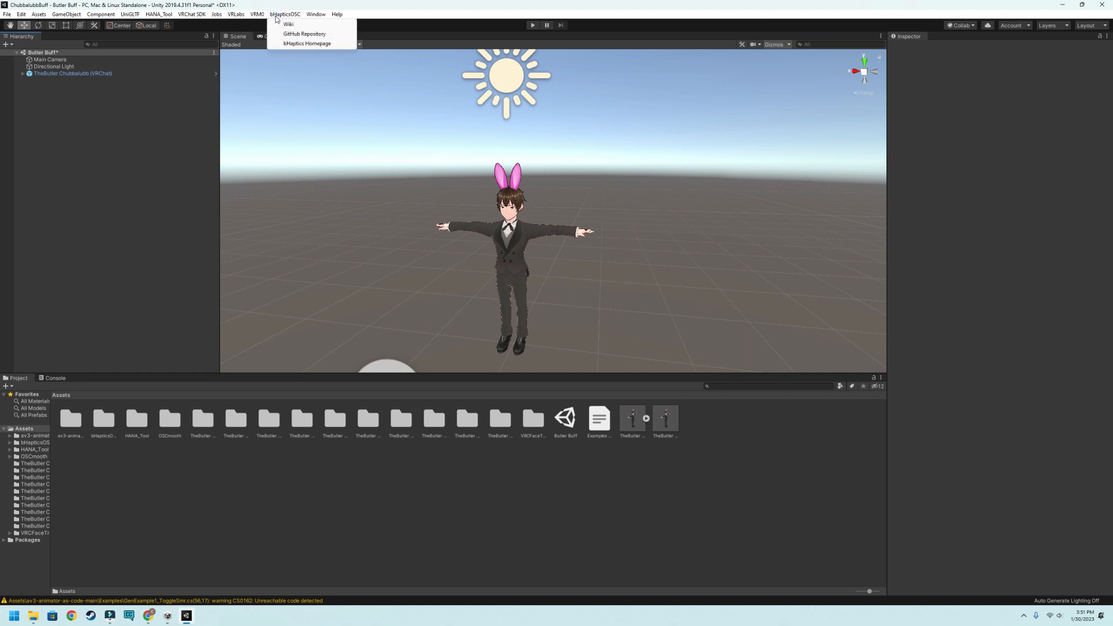
mouse_move(287, 28)
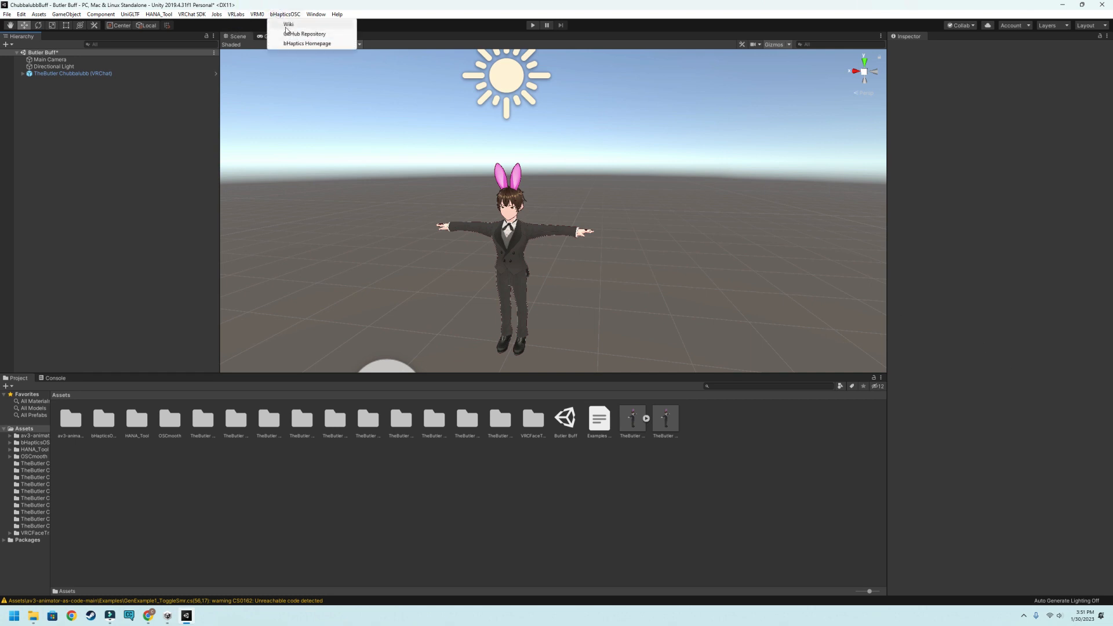
mouse_move(322, 43)
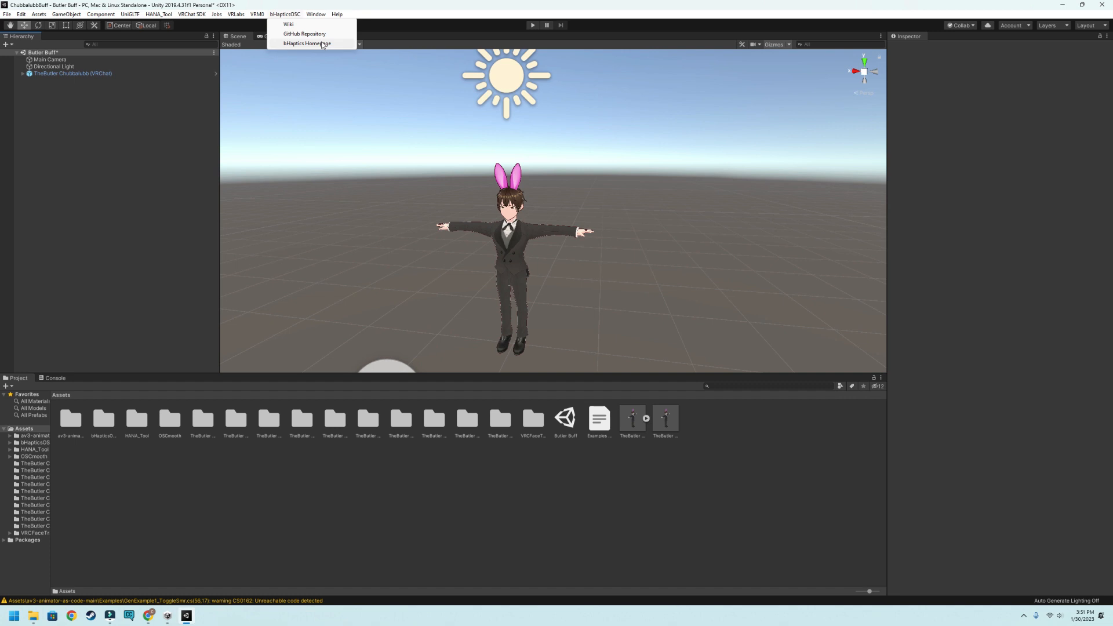
mouse_move(331, 44)
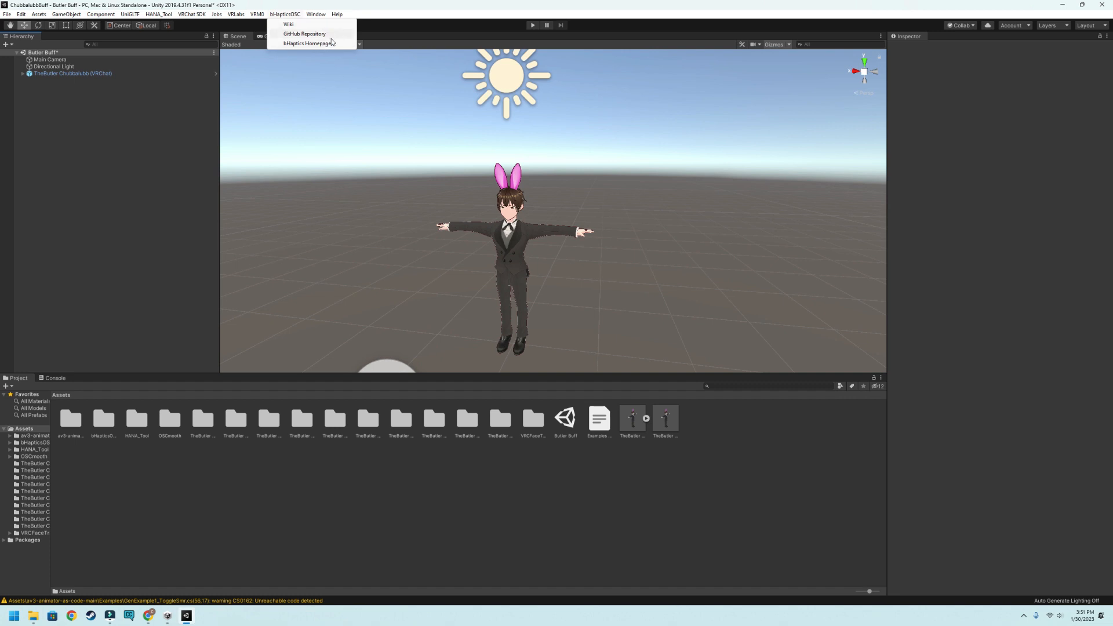
mouse_move(336, 36)
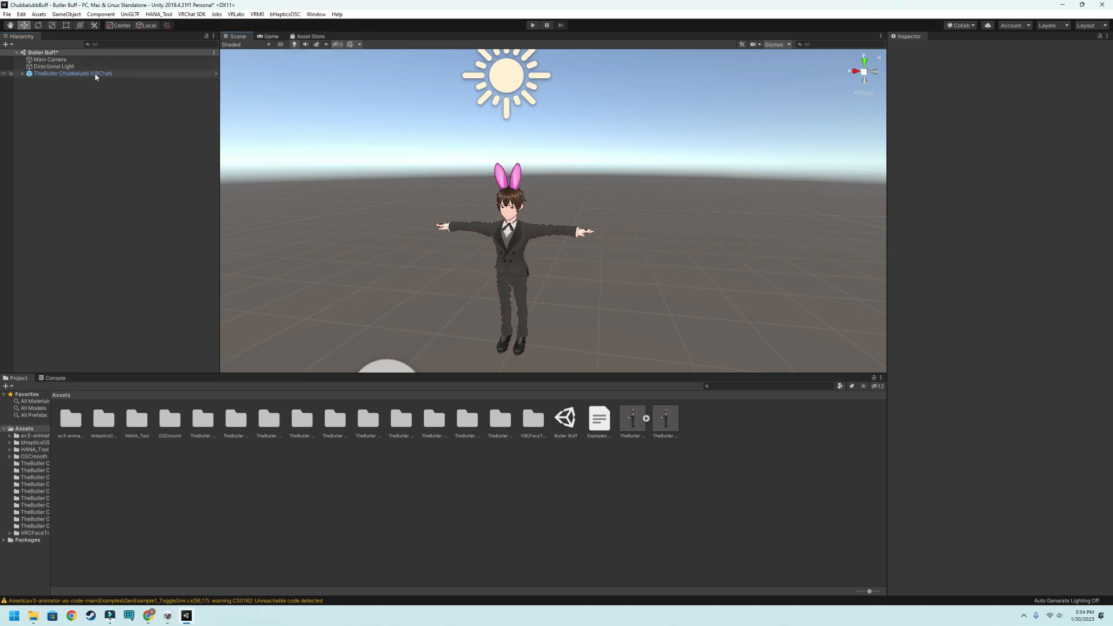
Add the bHapticsOSC Integration component to the avatar TheButter Chubbalubb (VRChat).
left_click(72, 73)
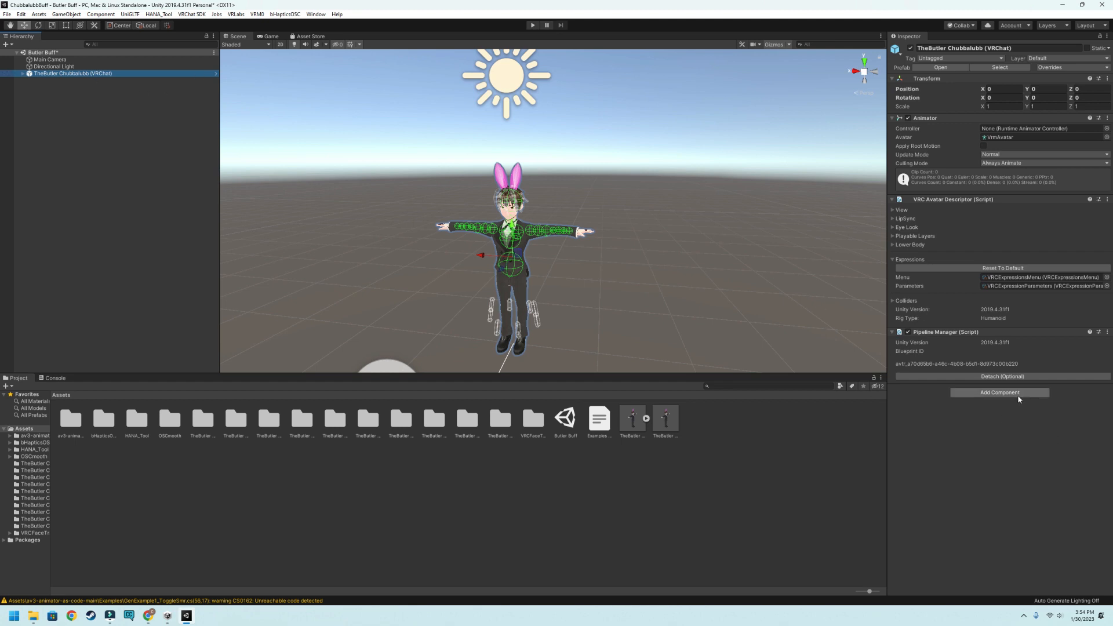
left_click(999, 392)
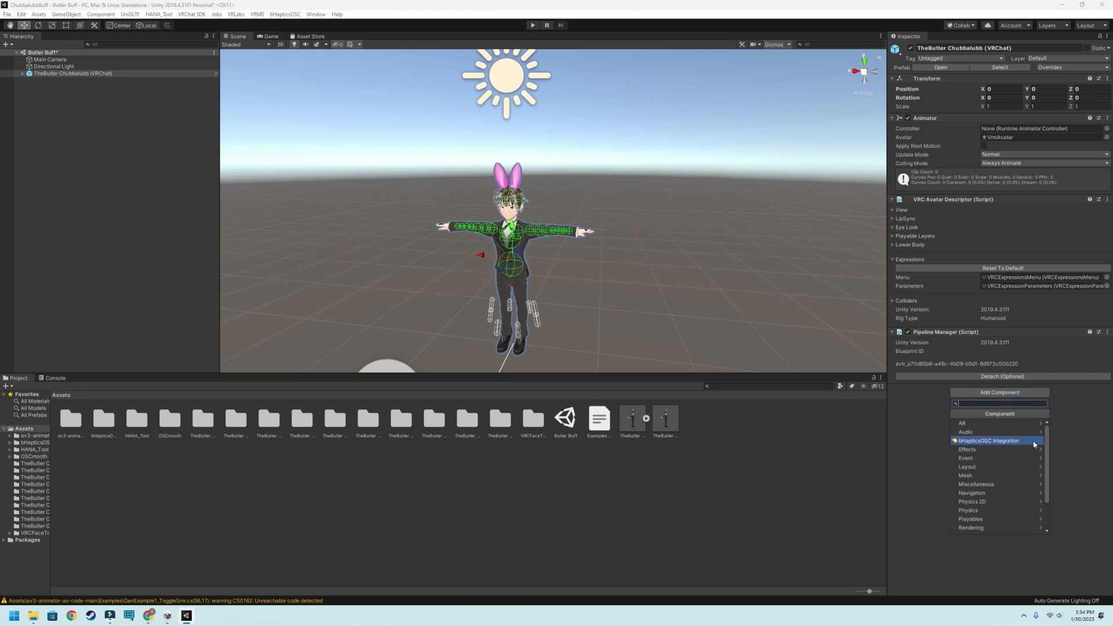
left_click(990, 440)
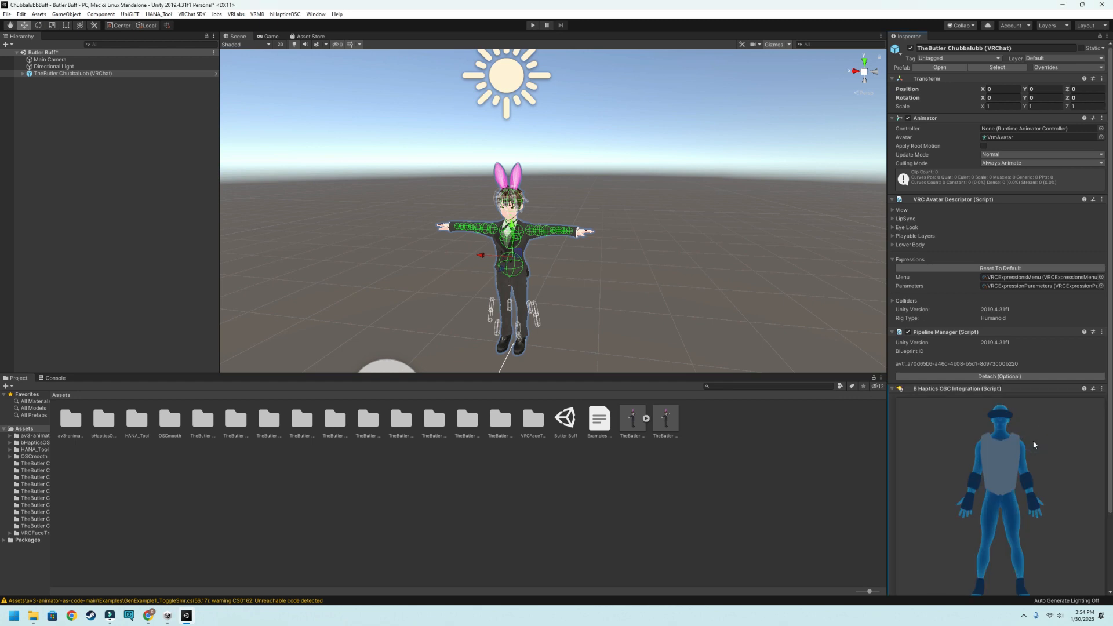
mouse_move(1069, 443)
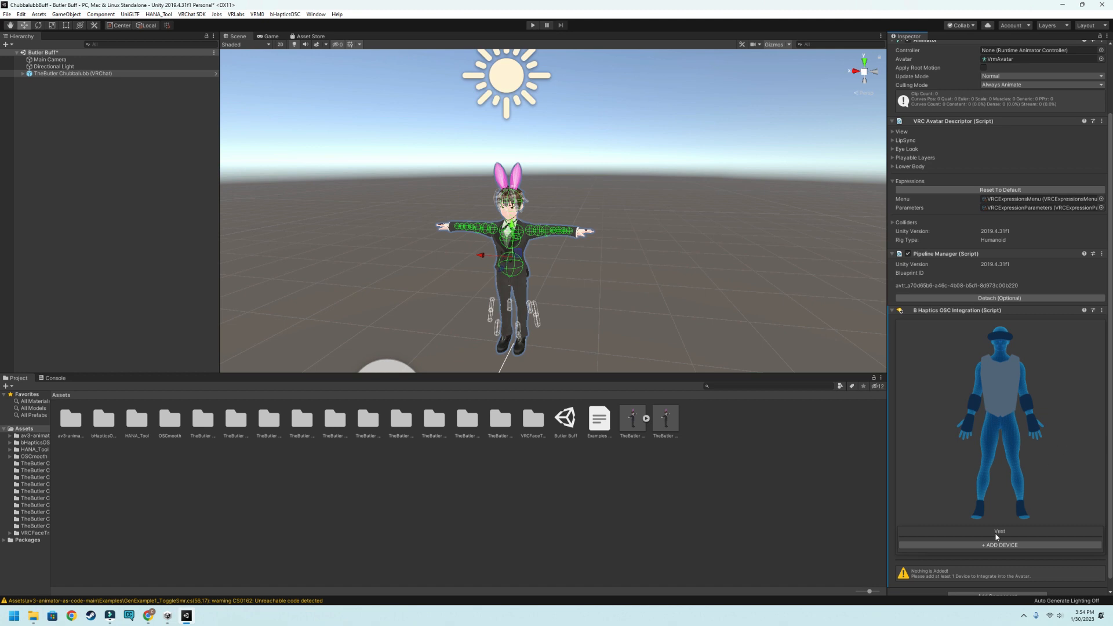
mouse_move(1001, 351)
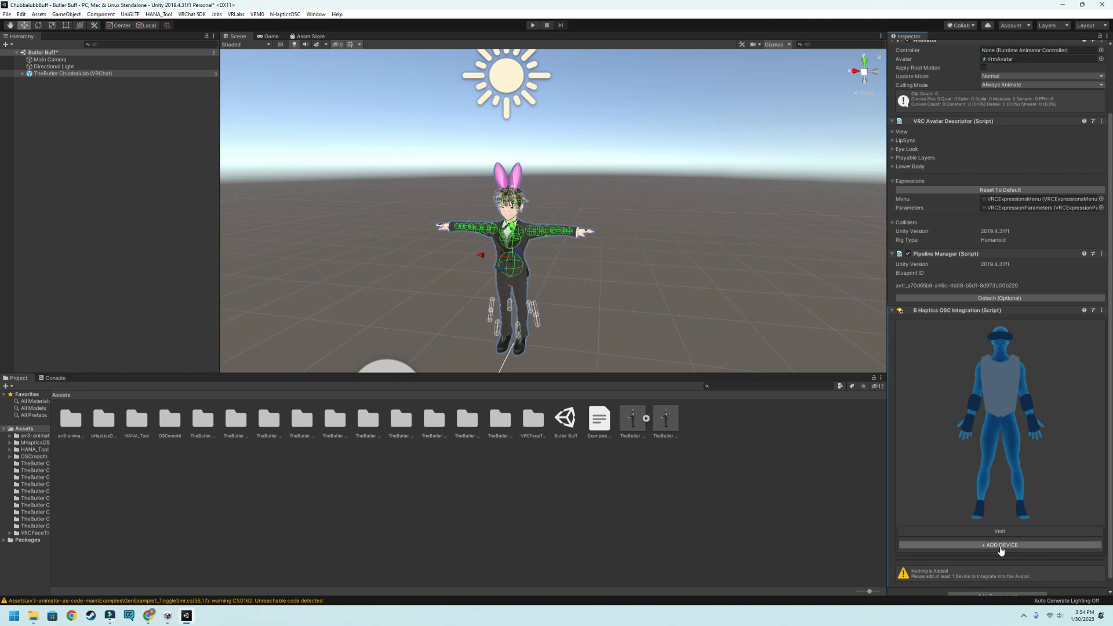
Add a Vest haptic device under the avatar's upper chest.
left_click(1000, 545)
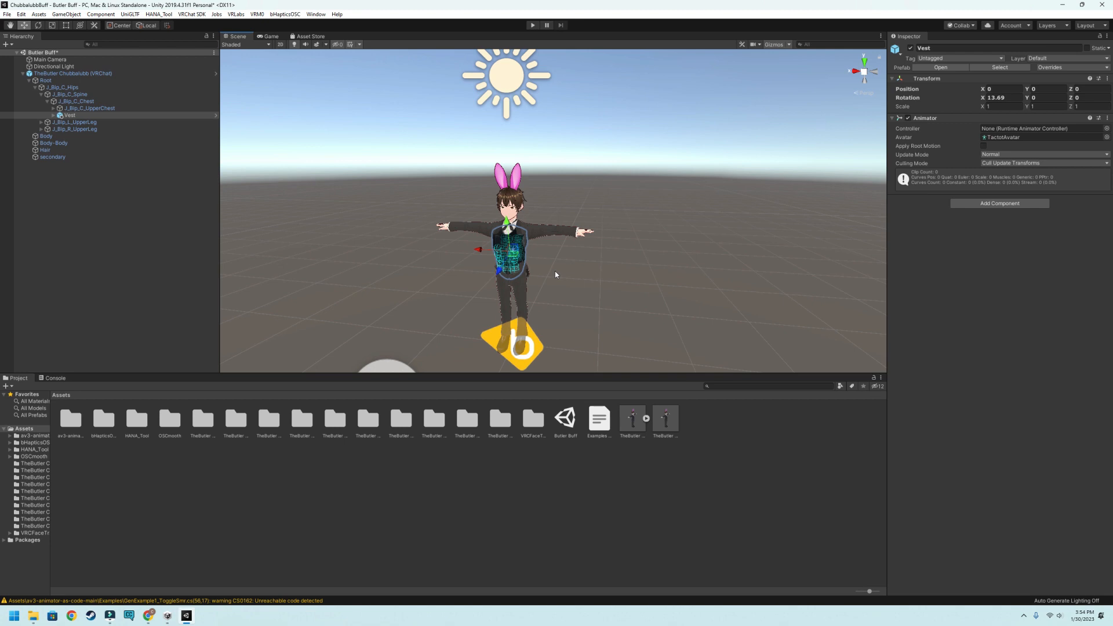
mouse_move(539, 259)
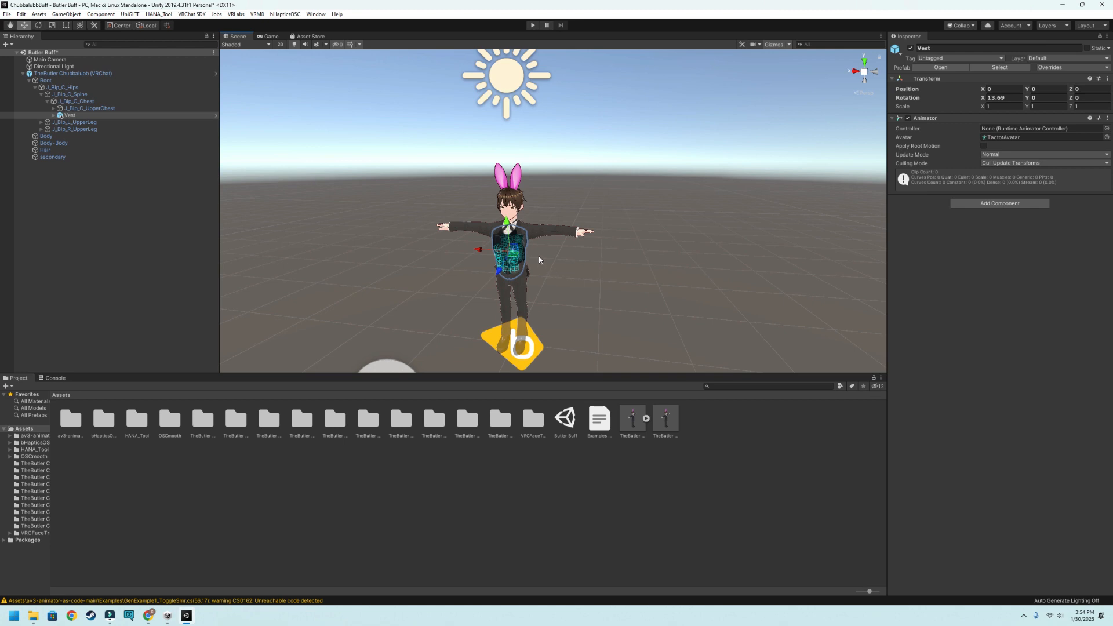
mouse_move(532, 258)
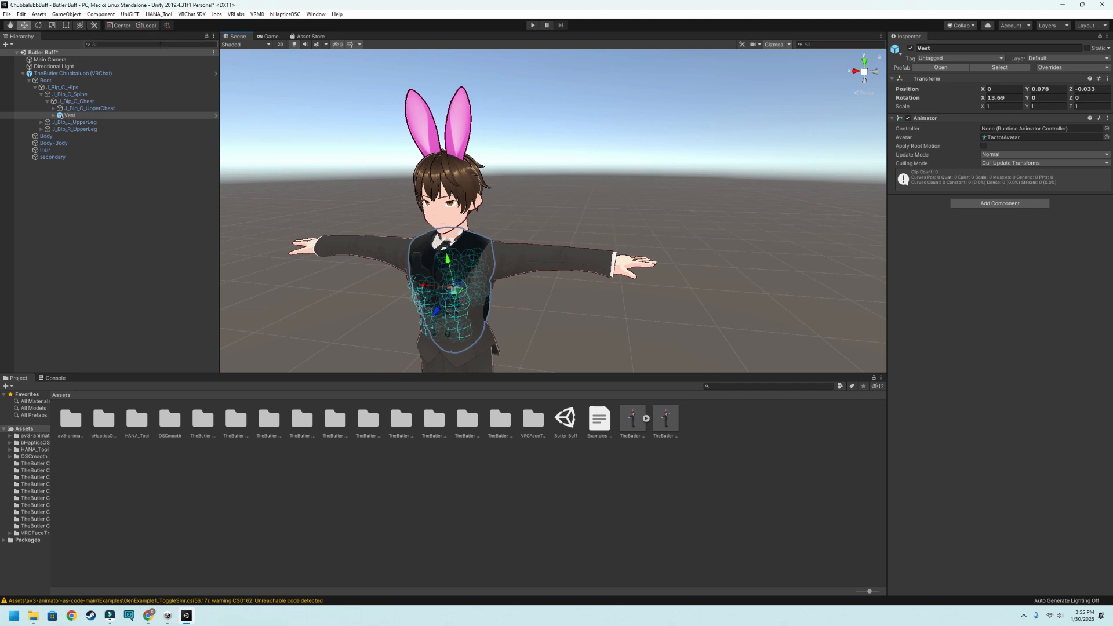
mouse_move(50, 26)
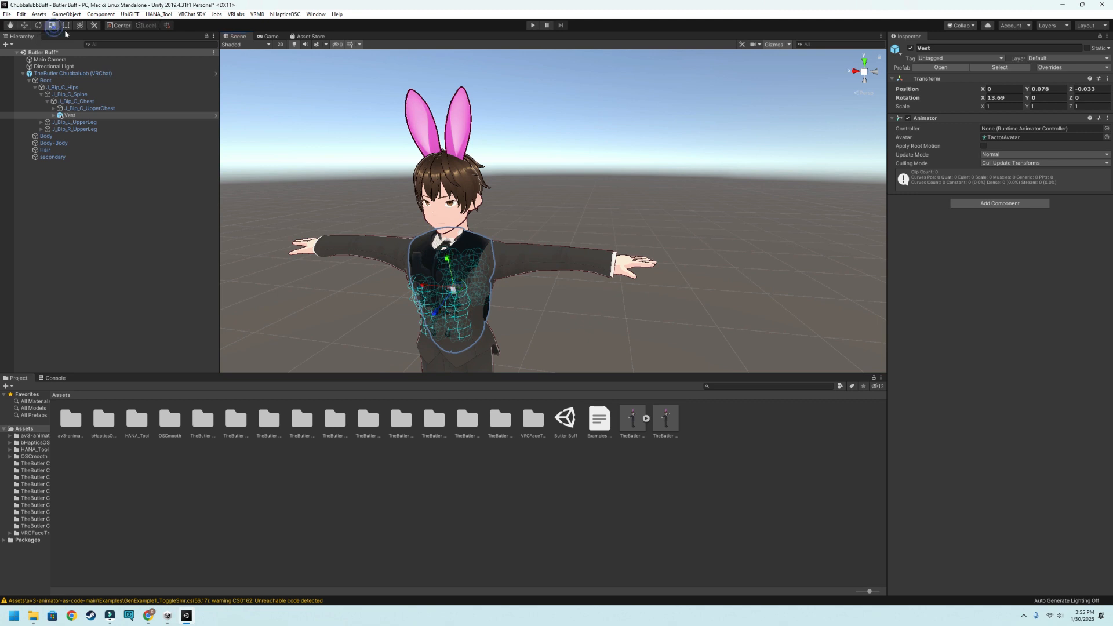
mouse_move(453, 263)
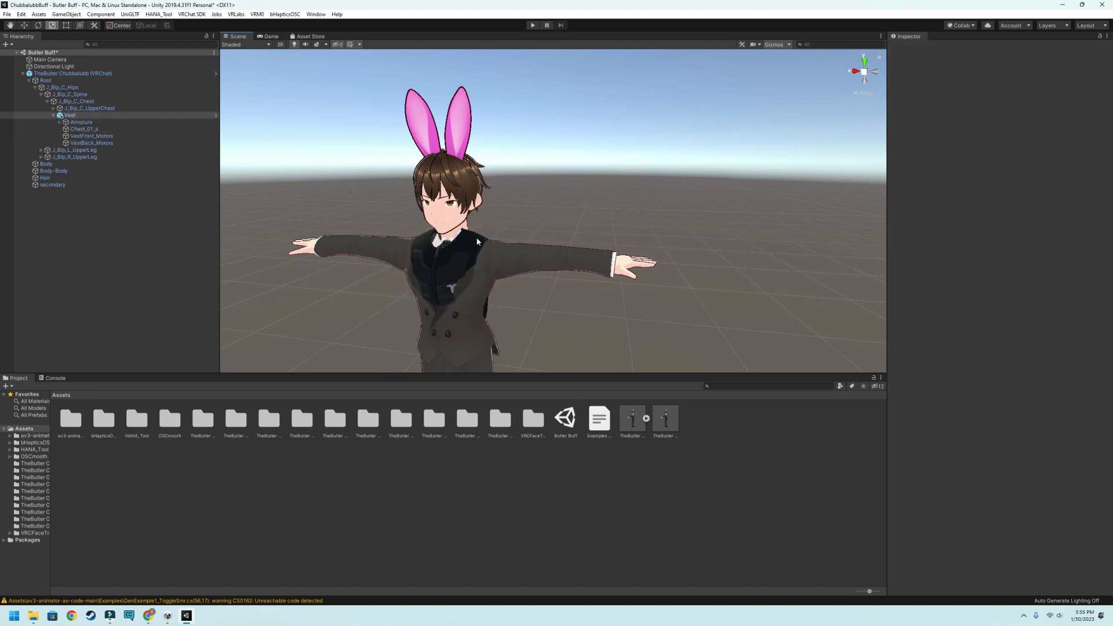
Select the Vest and switch to the Rotate tool to tilt it around the torso.
left_click(69, 115)
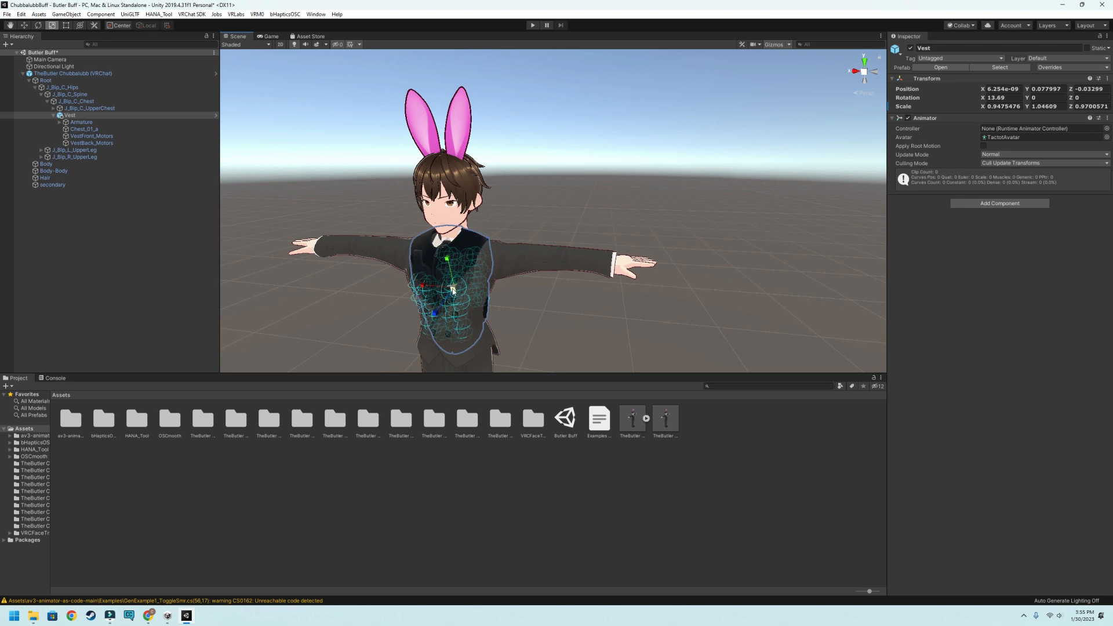
mouse_move(474, 292)
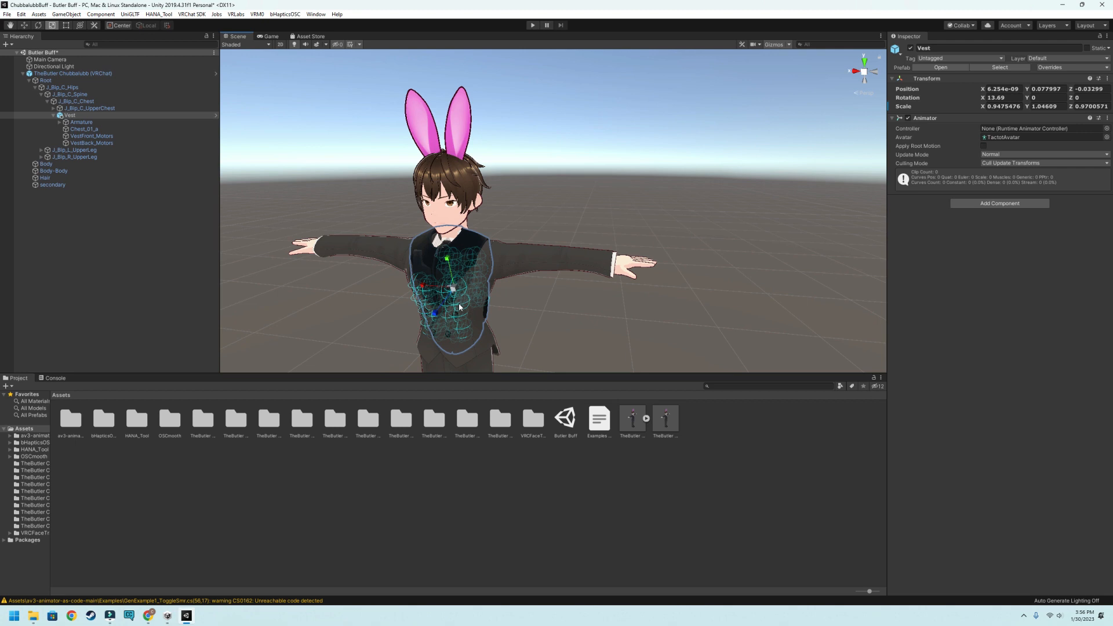
mouse_move(480, 244)
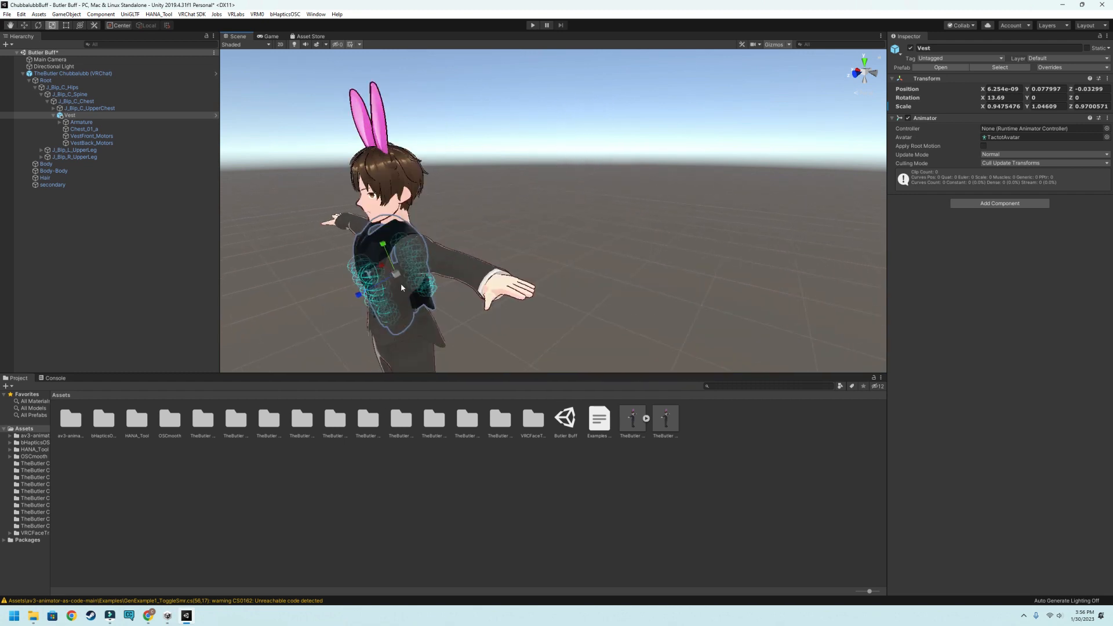
mouse_move(272, 98)
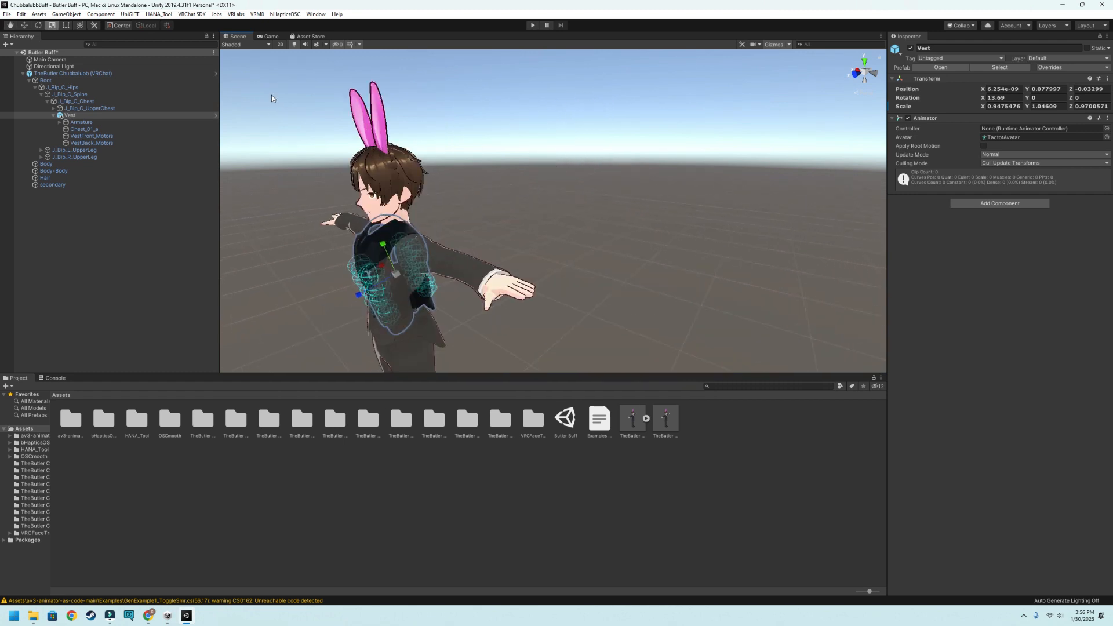
left_click(39, 26)
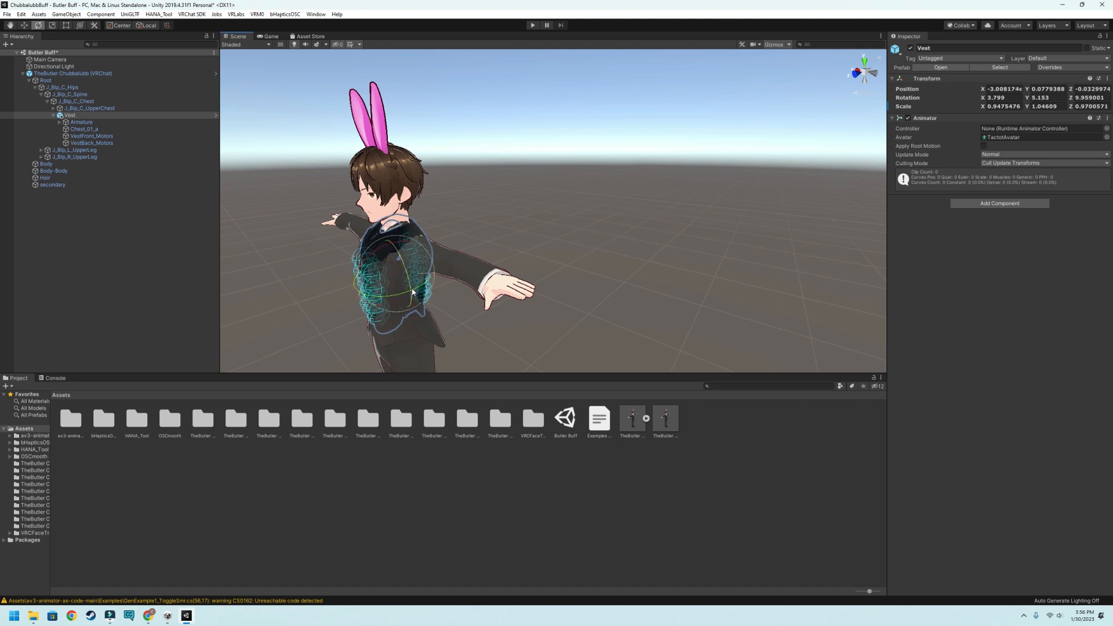
mouse_move(653, 270)
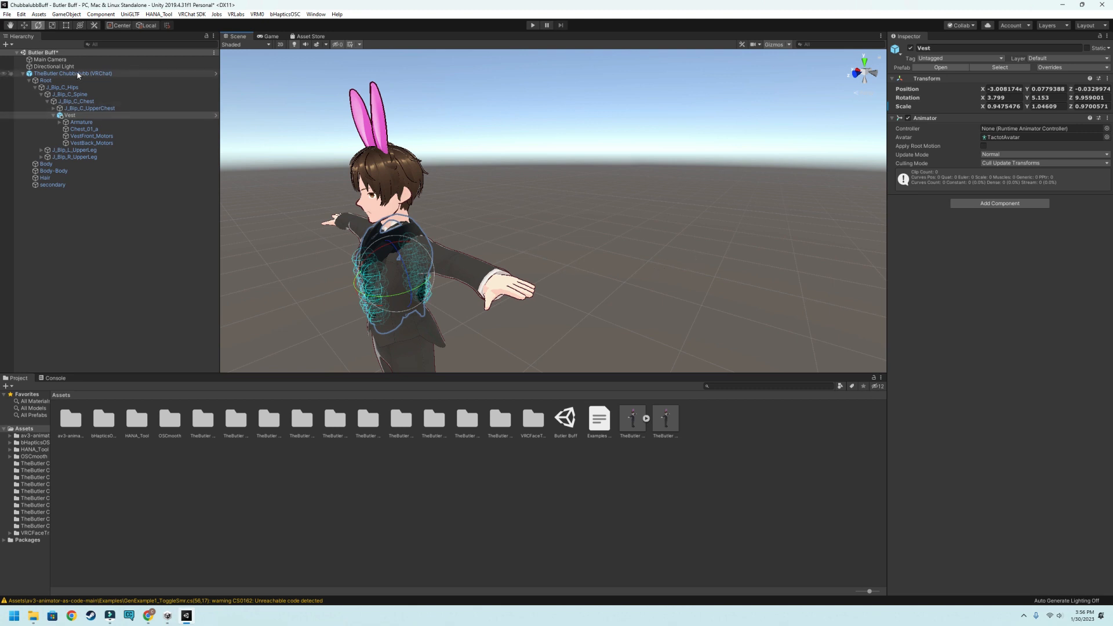
Add a HandRight haptic device to the avatar from the bHaptics integration.
left_click(71, 73)
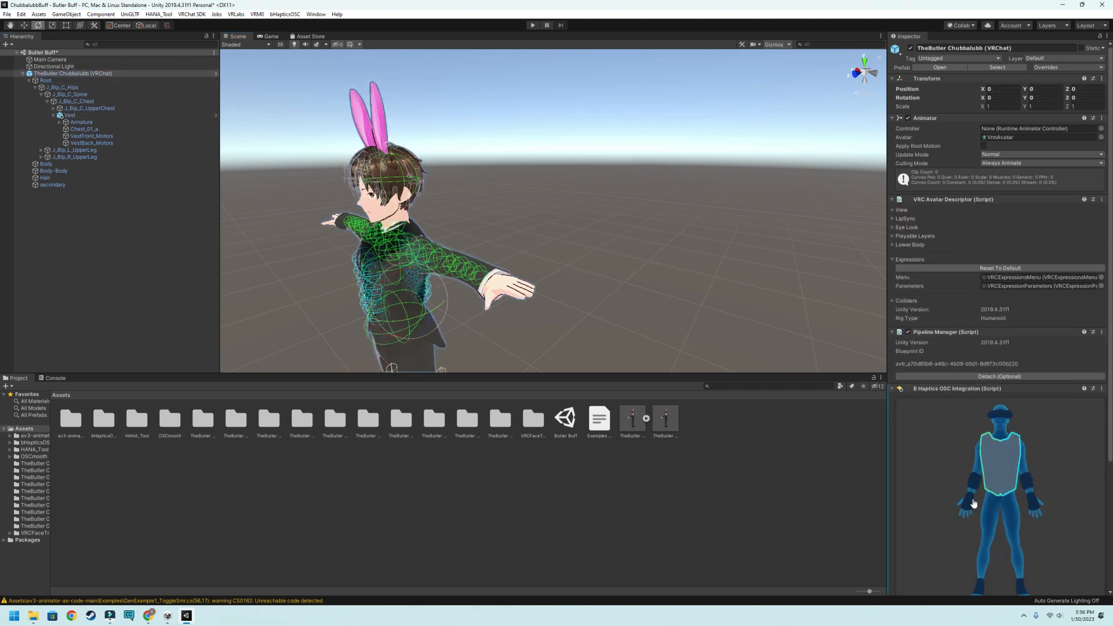
scroll("down", 3)
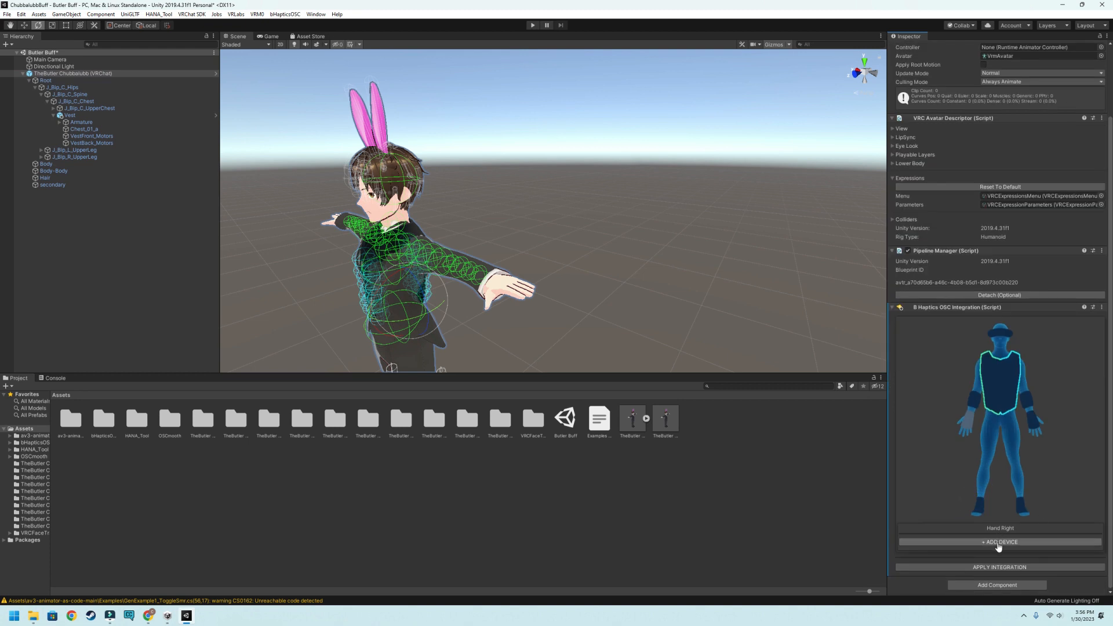
left_click(1000, 542)
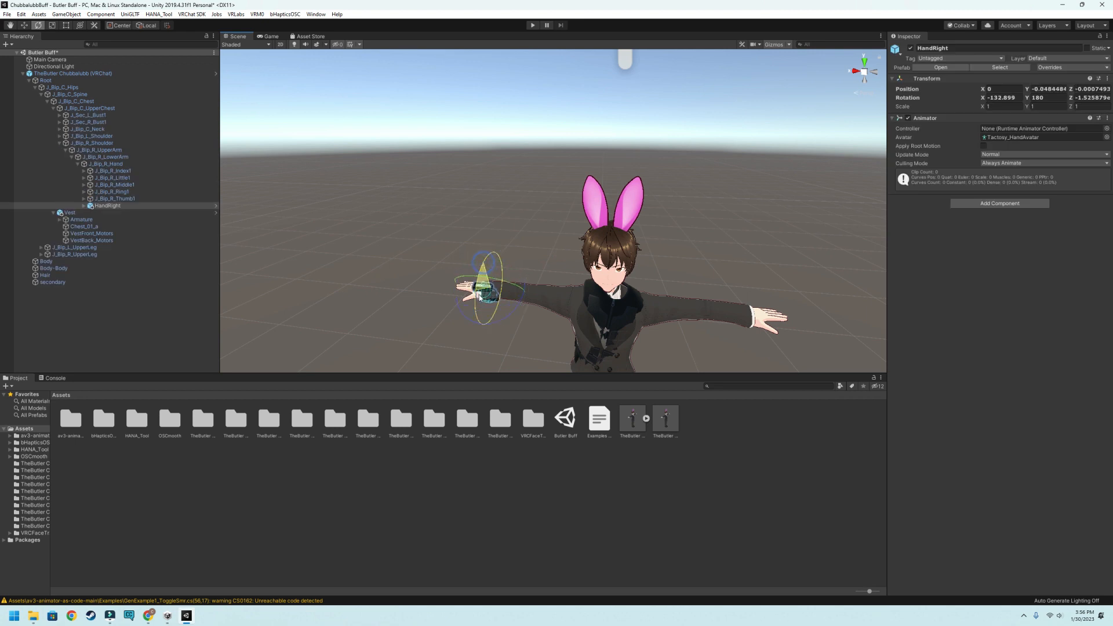
Rotate and shift the HandRight device to lie flat on the back of the right hand.
left_click_drag(490, 263, 497, 291)
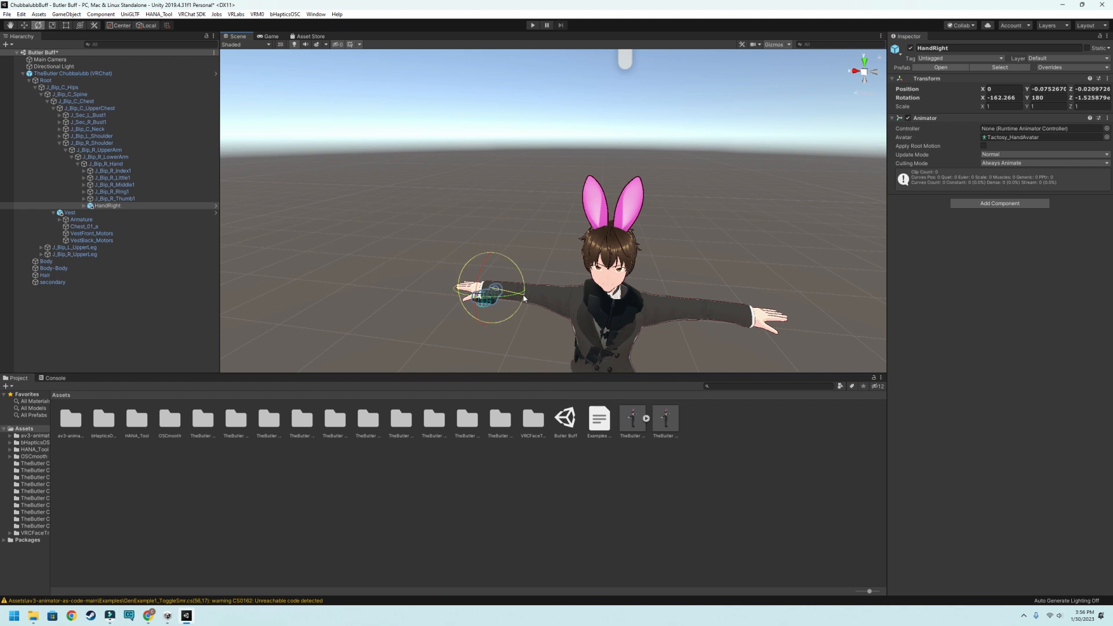
left_click_drag(497, 287, 490, 284)
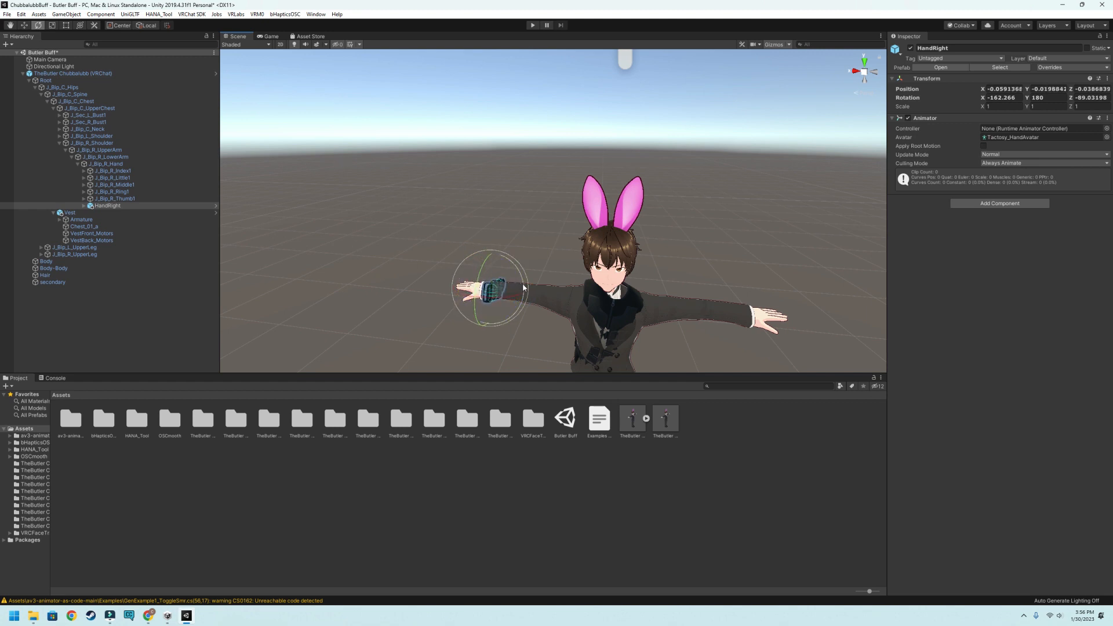
left_click_drag(506, 288, 522, 277)
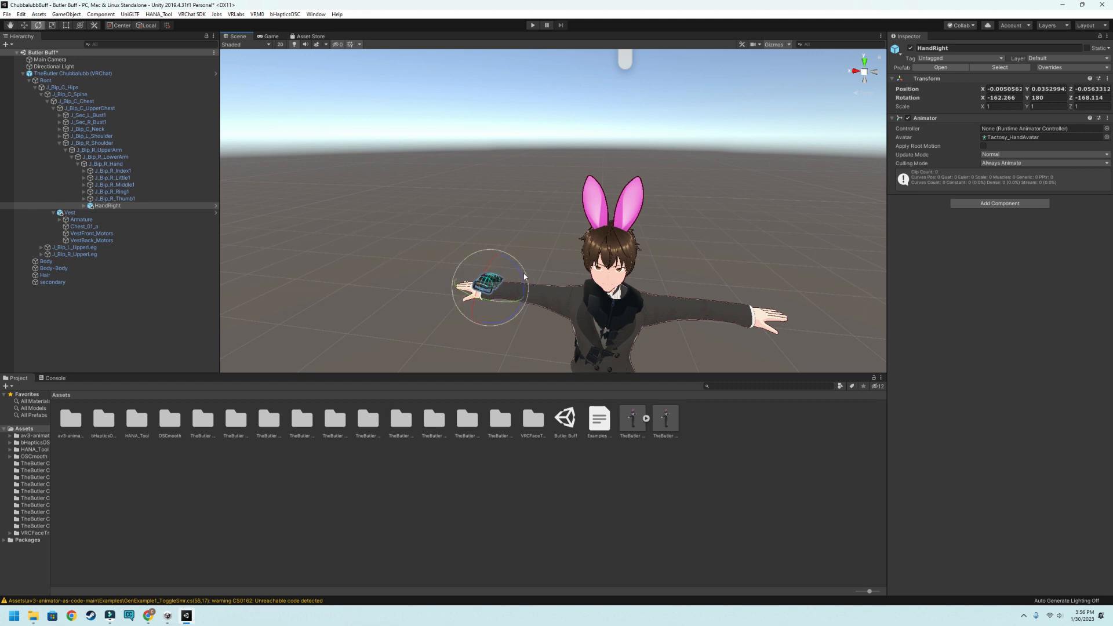
left_click_drag(486, 287, 493, 277)
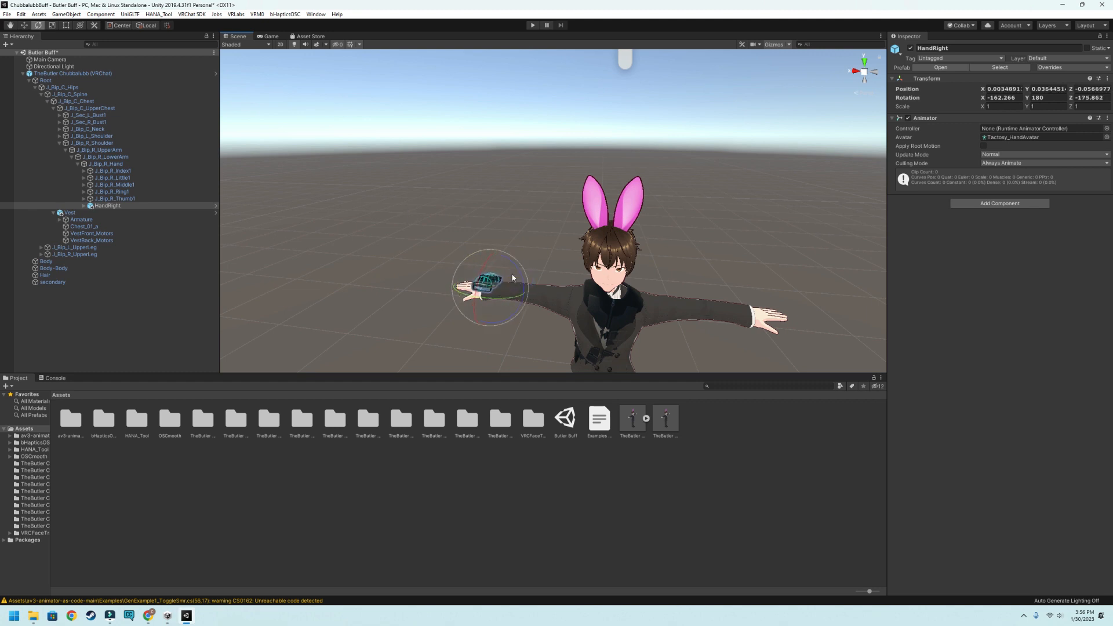
left_click_drag(511, 277, 482, 315)
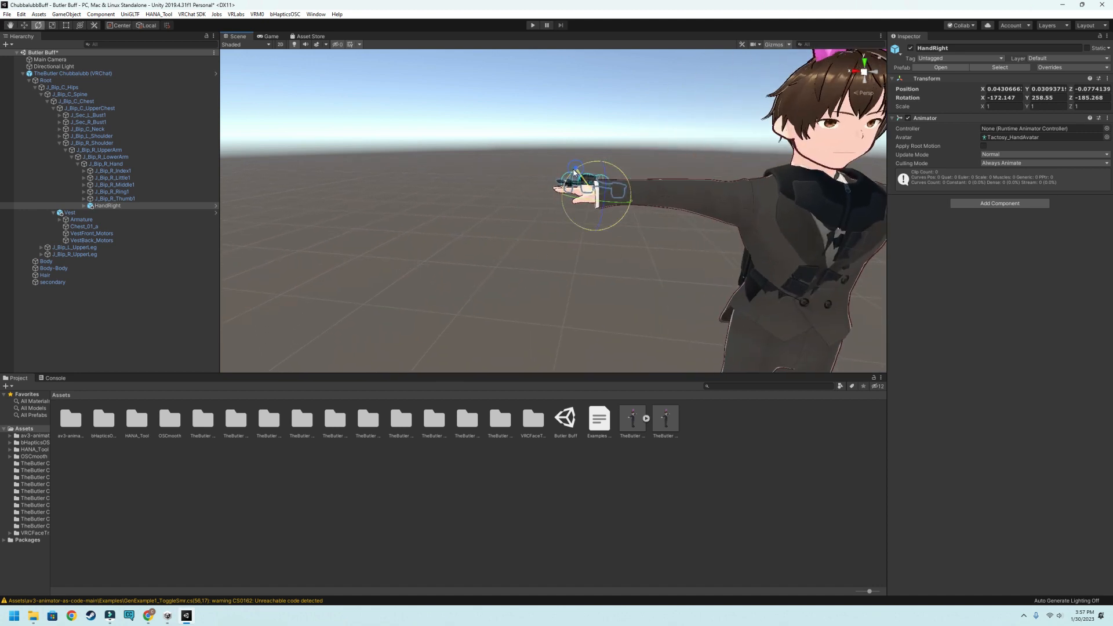
left_click_drag(582, 181, 592, 191)
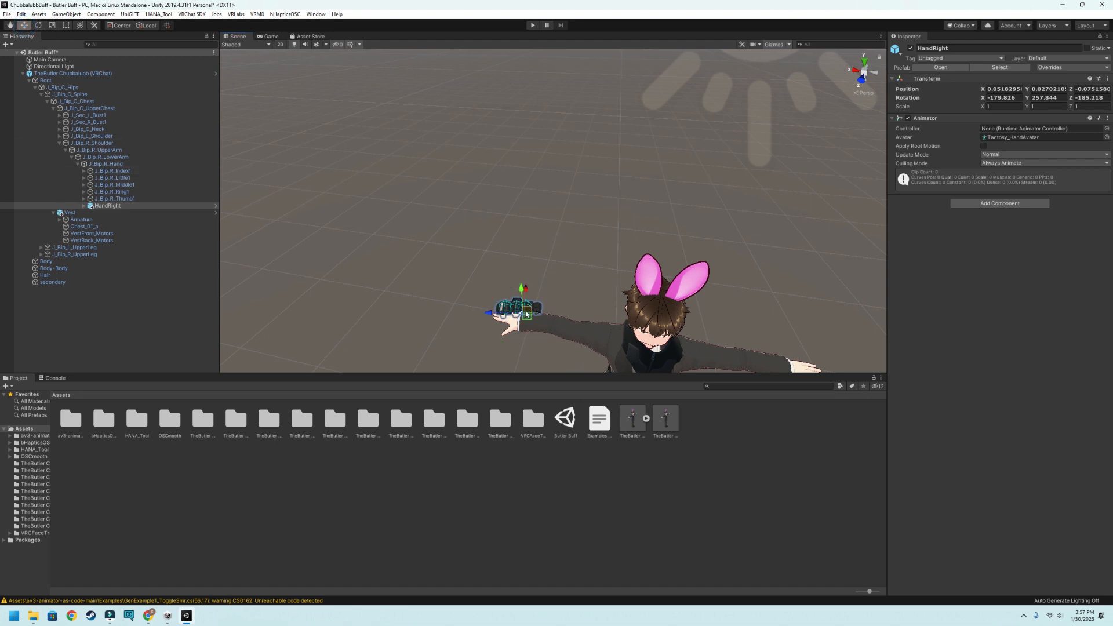
left_click_drag(522, 309, 522, 317)
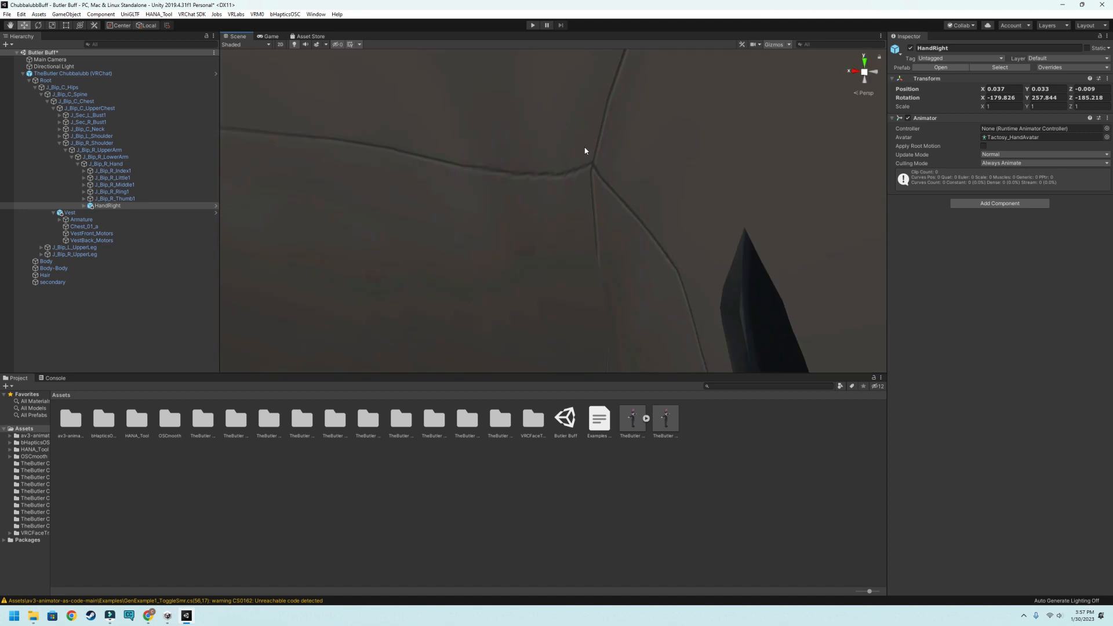
Select the Vest, deselect it to view the avatar, then reselect it for inspection.
left_click(71, 212)
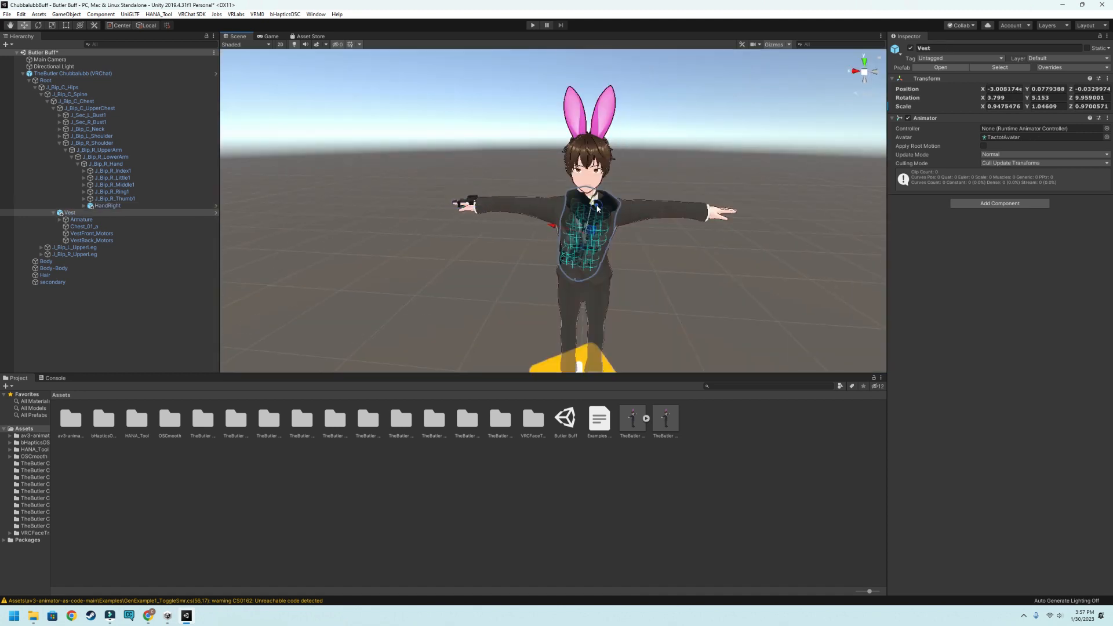
left_click(42, 27)
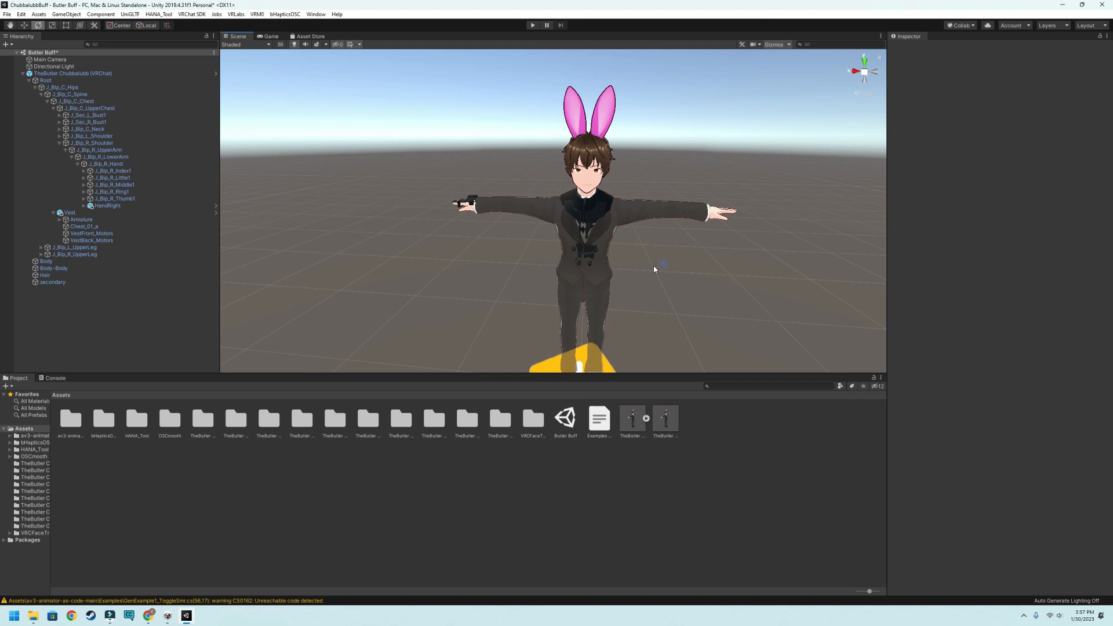
mouse_move(654, 278)
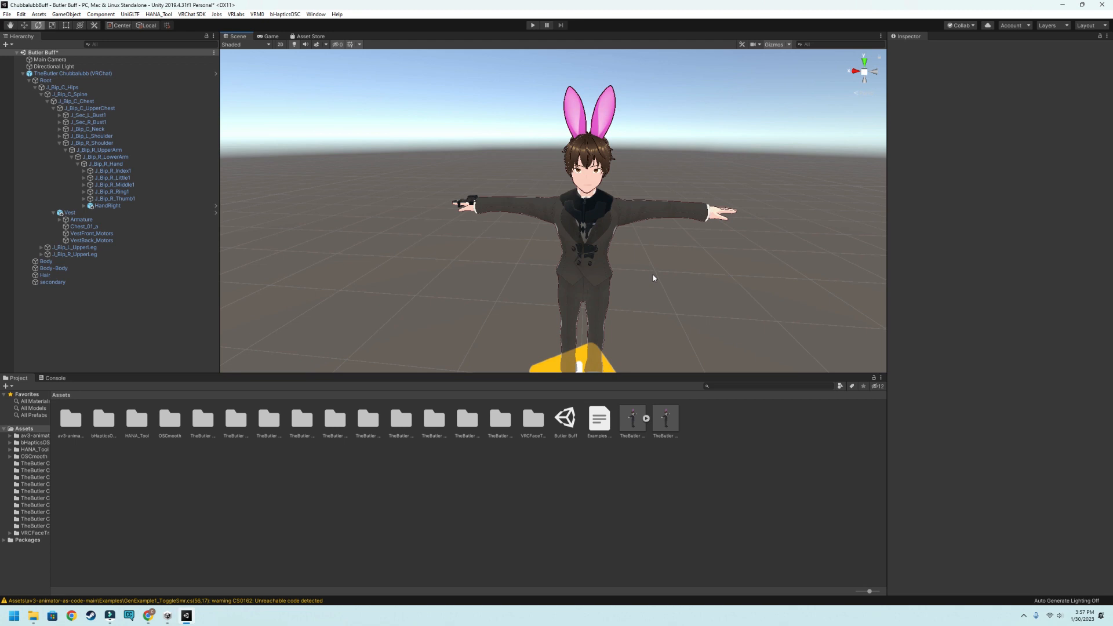
mouse_move(469, 210)
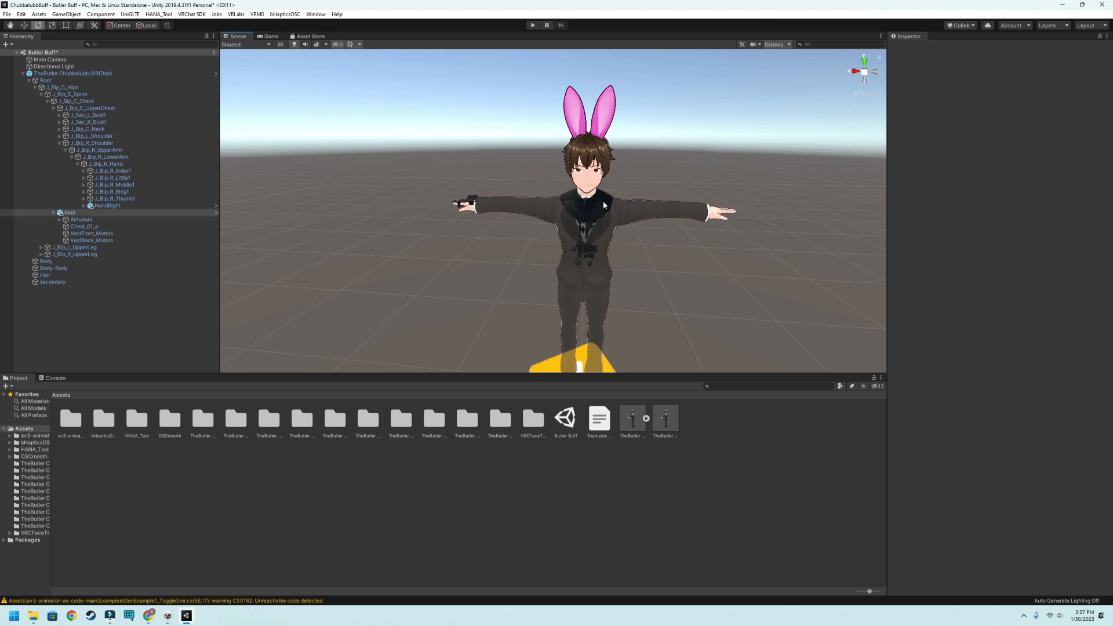
left_click(69, 213)
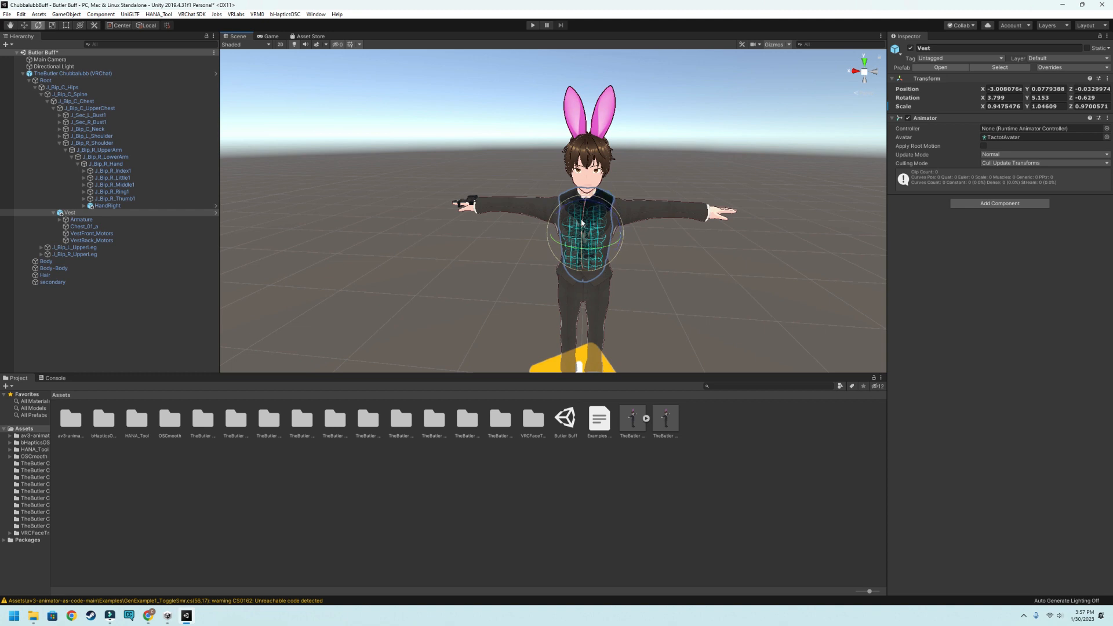
mouse_move(664, 238)
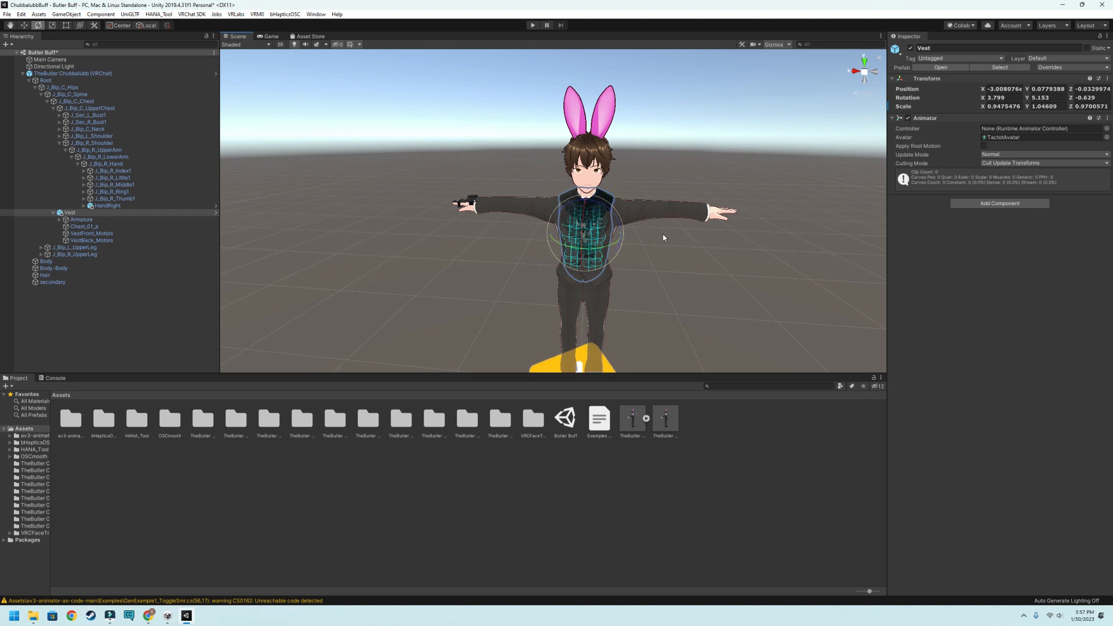
mouse_move(589, 207)
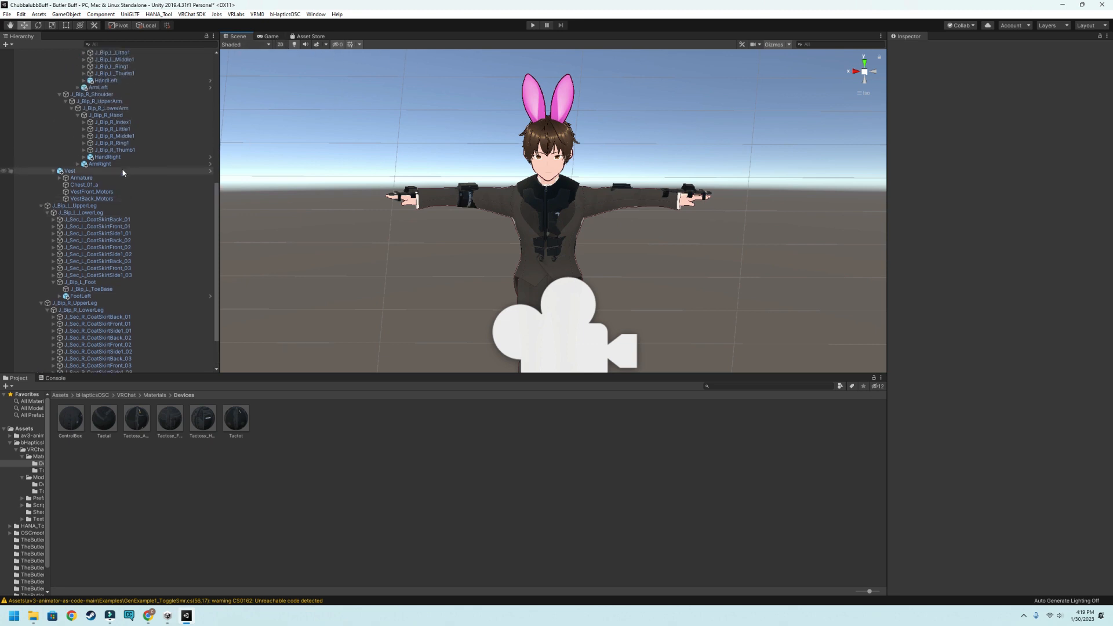
Untick Mesh Renderer on the Head, ArmRight and ArmLeft devices so their meshes stay hidden.
left_click(89, 282)
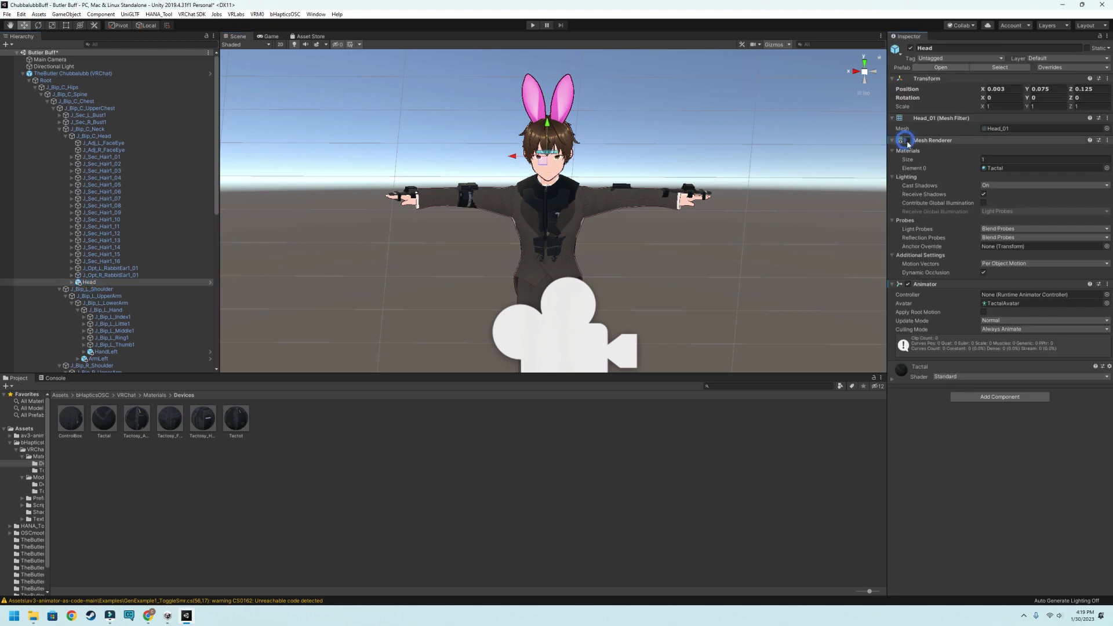
left_click(909, 139)
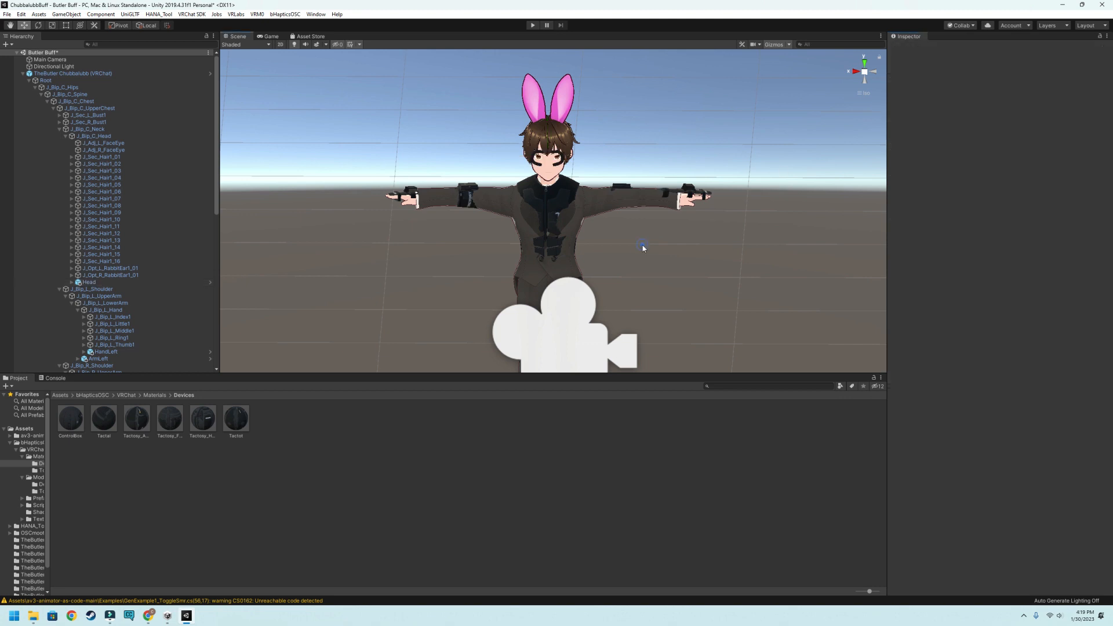
mouse_move(516, 53)
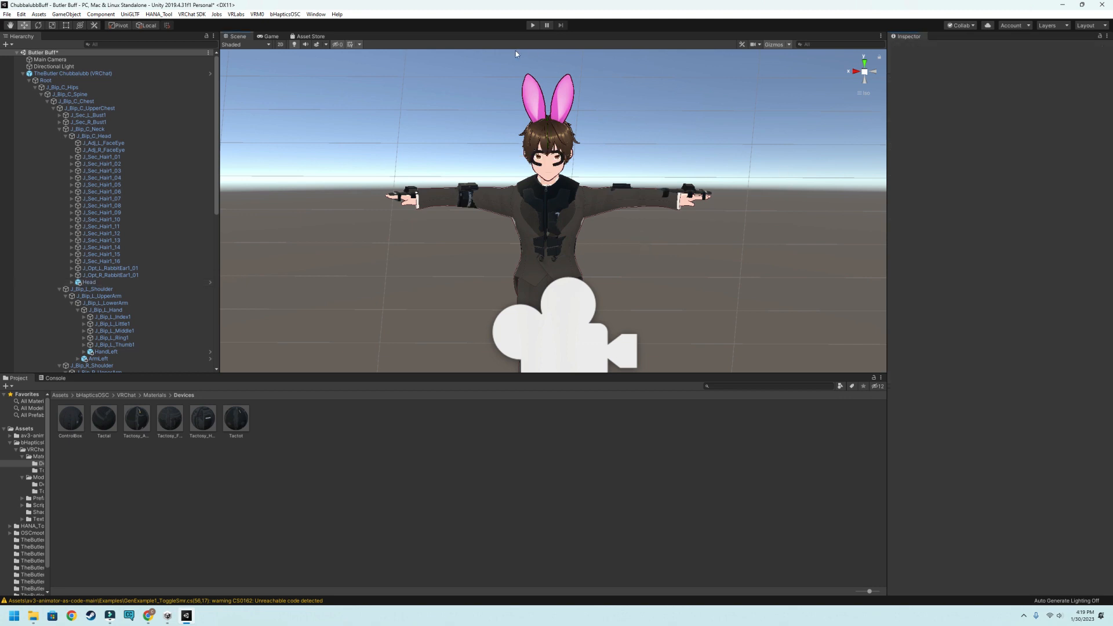
mouse_move(545, 200)
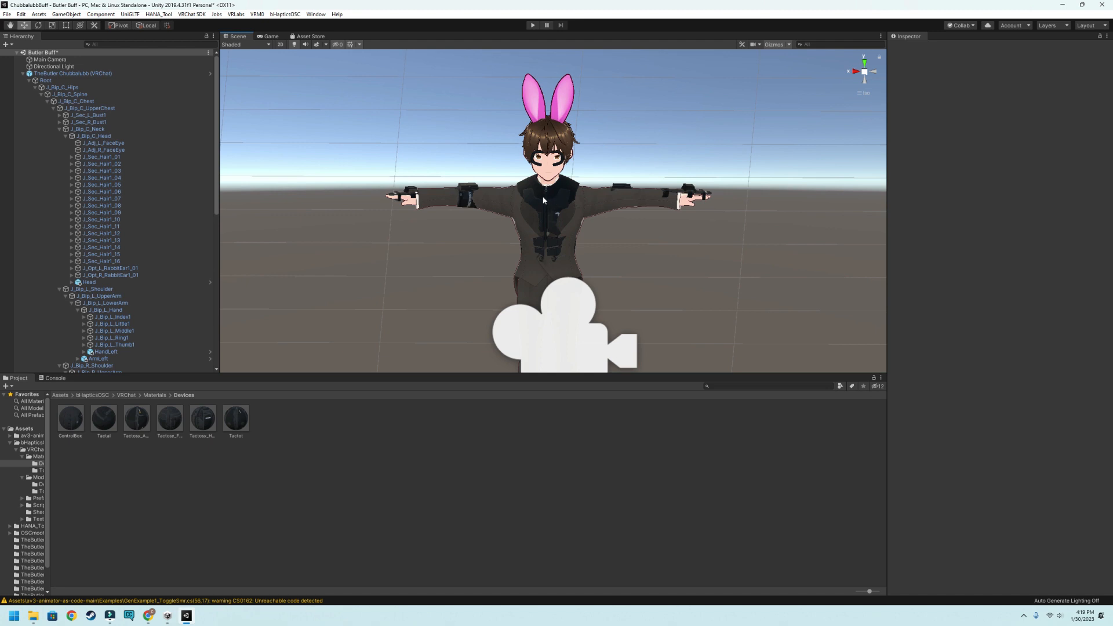
mouse_move(588, 142)
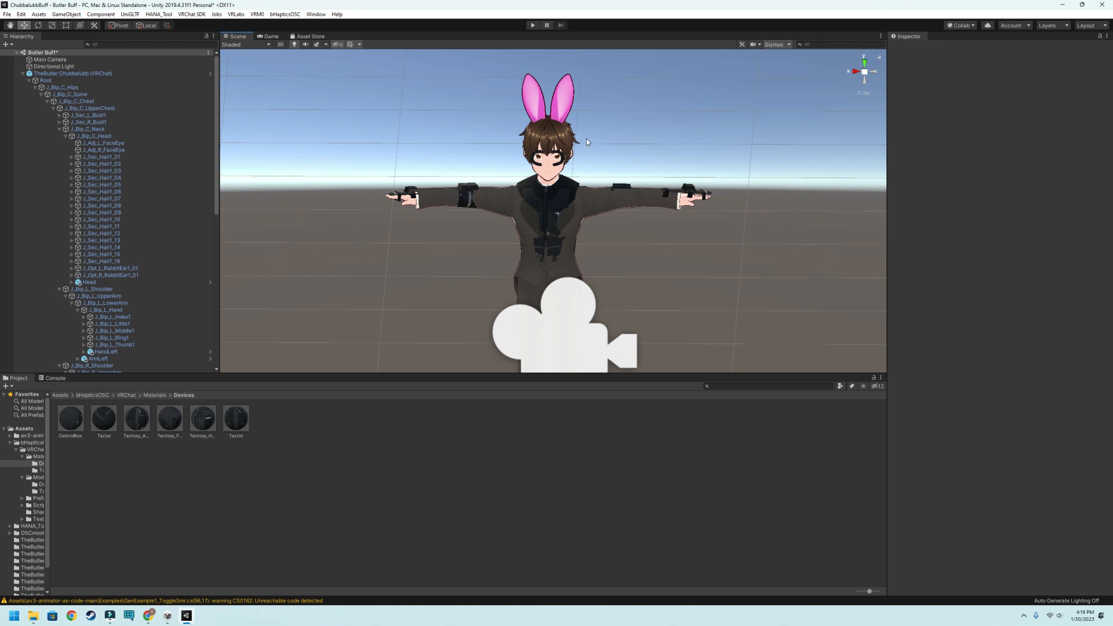
mouse_move(729, 129)
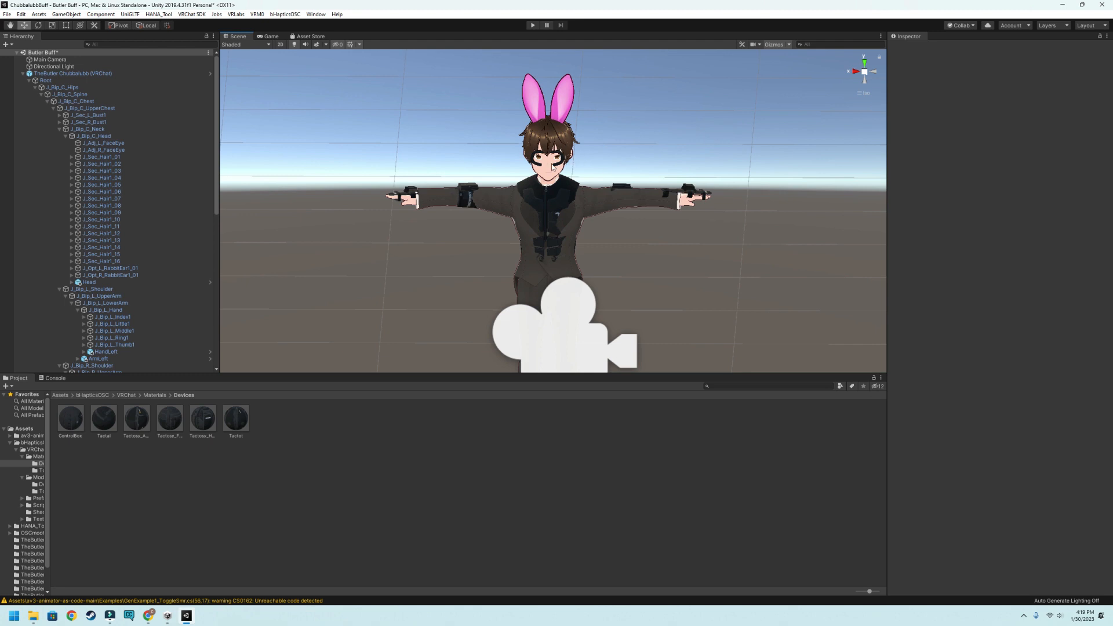
mouse_move(296, 207)
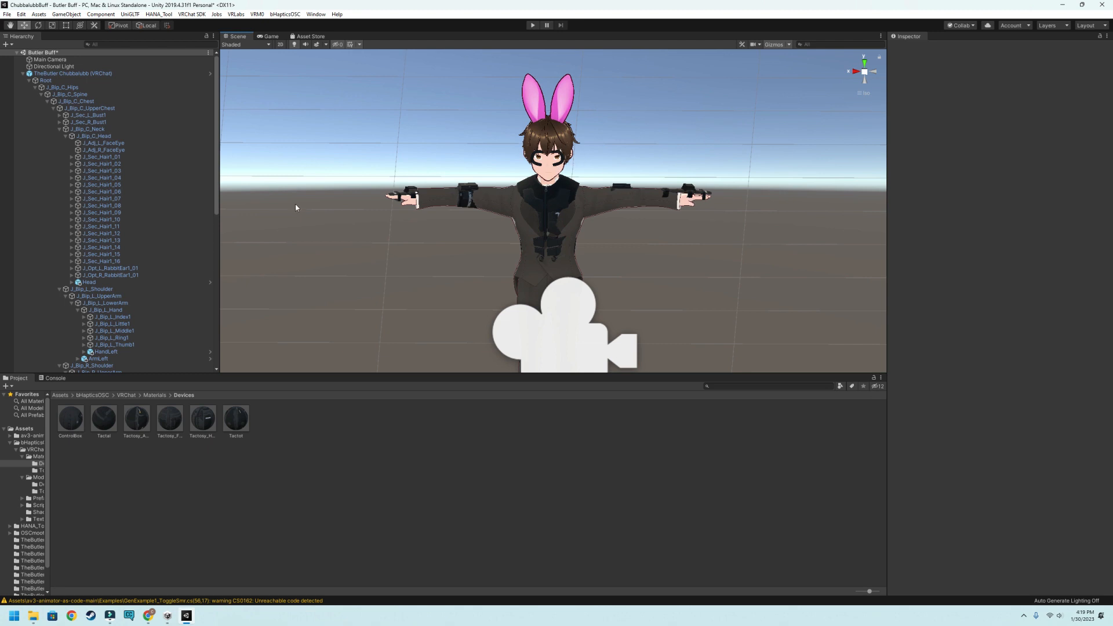
mouse_move(564, 238)
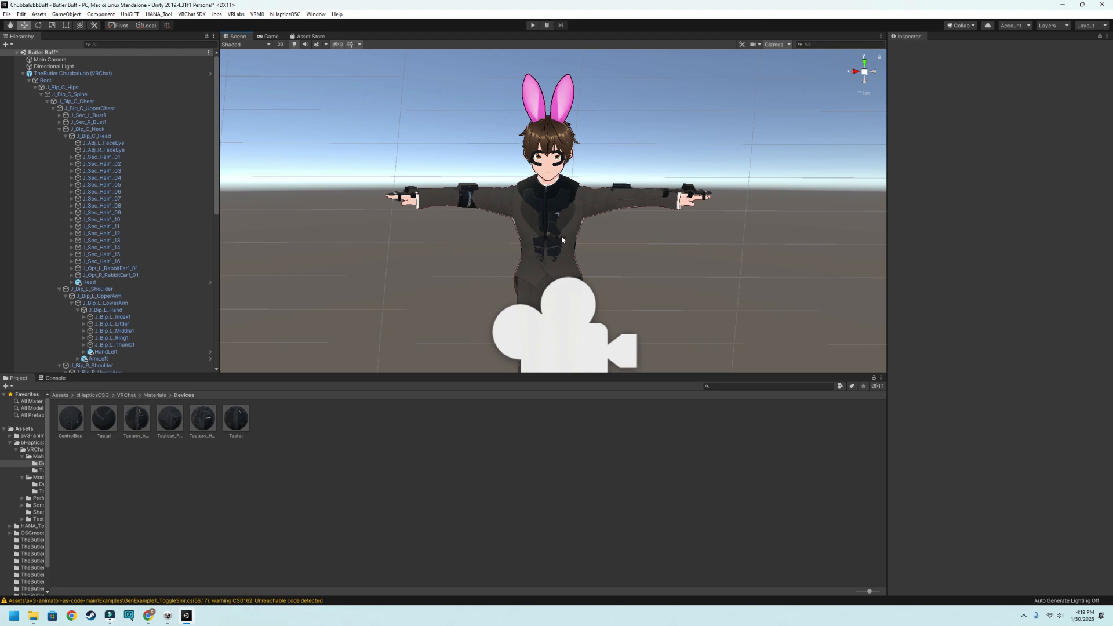
mouse_move(606, 191)
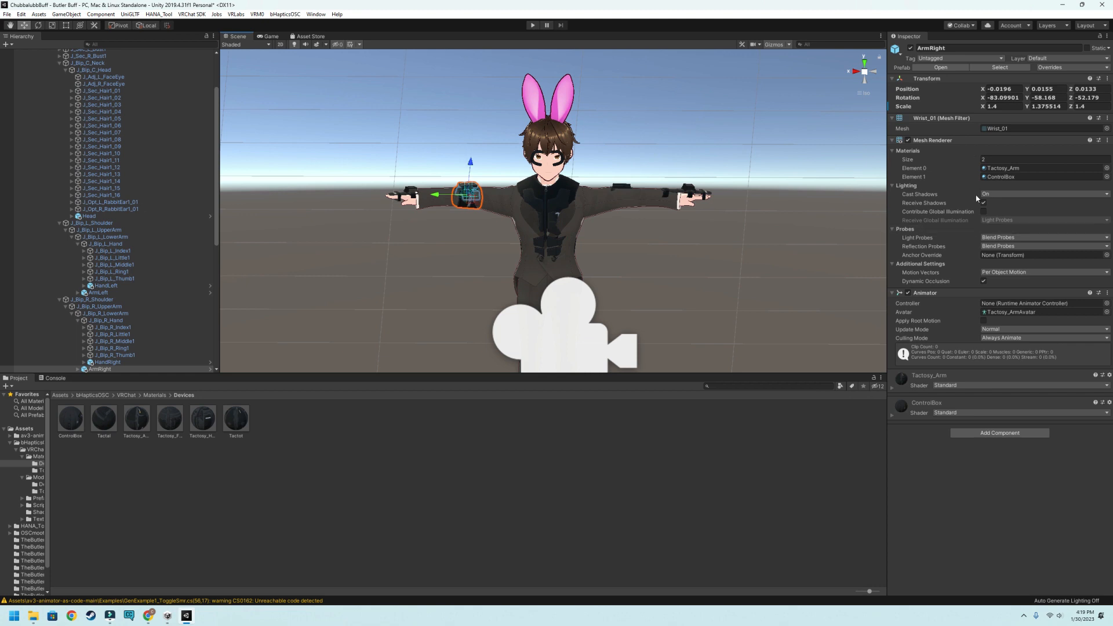
left_click(89, 216)
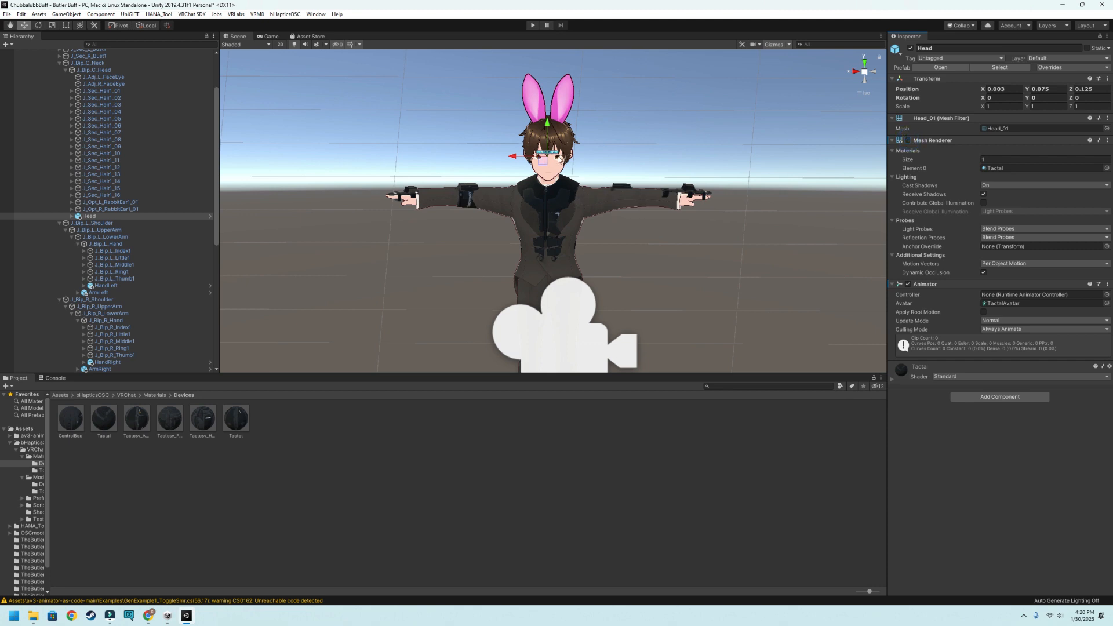
left_click(99, 292)
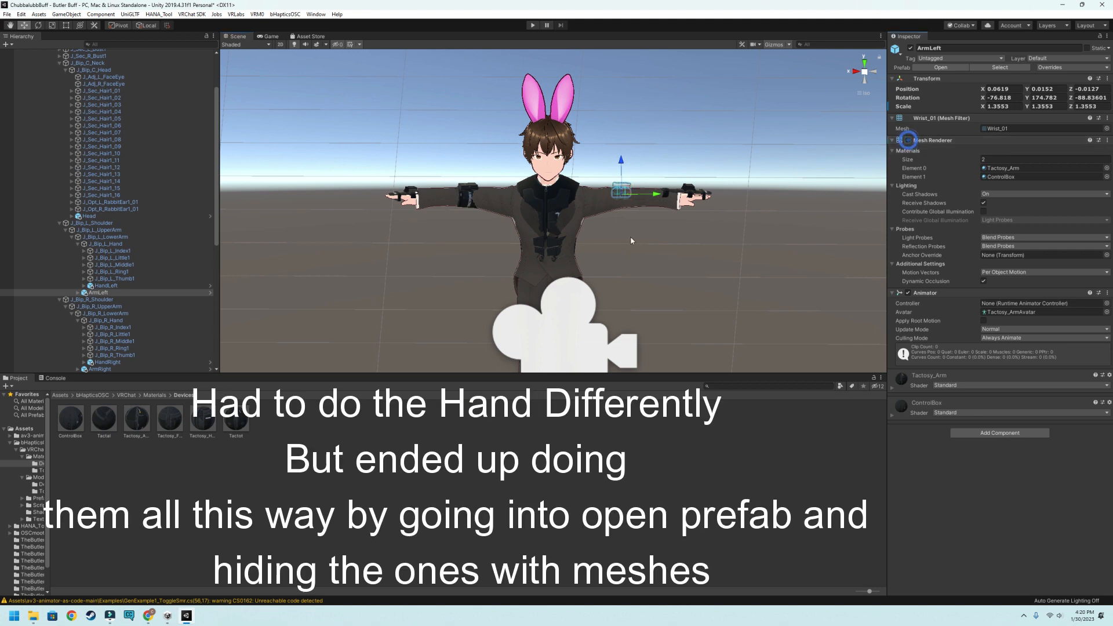
left_click(102, 286)
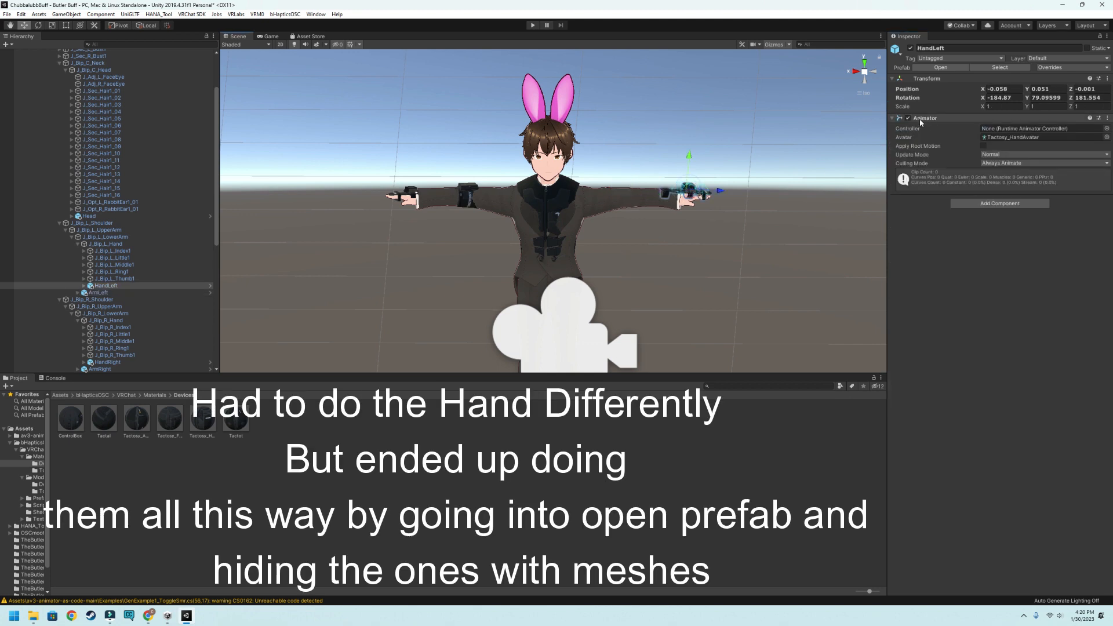
Inspect the HandRight prefab's Hand_01 mesh and hand_motor_1 part, then return to the avatar scene.
left_click(107, 370)
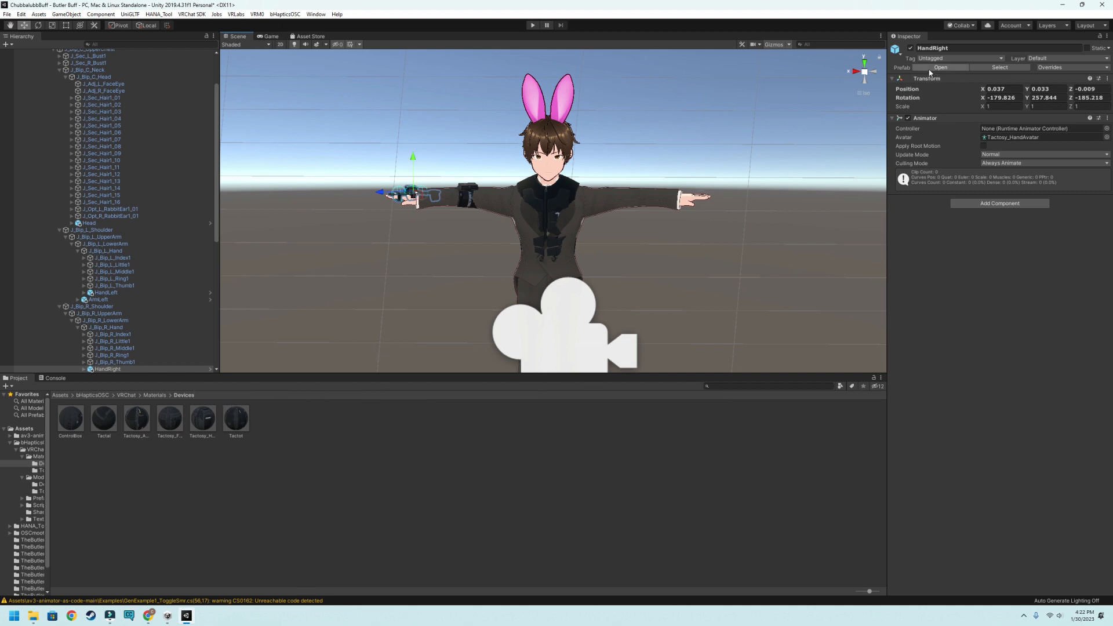
left_click(945, 67)
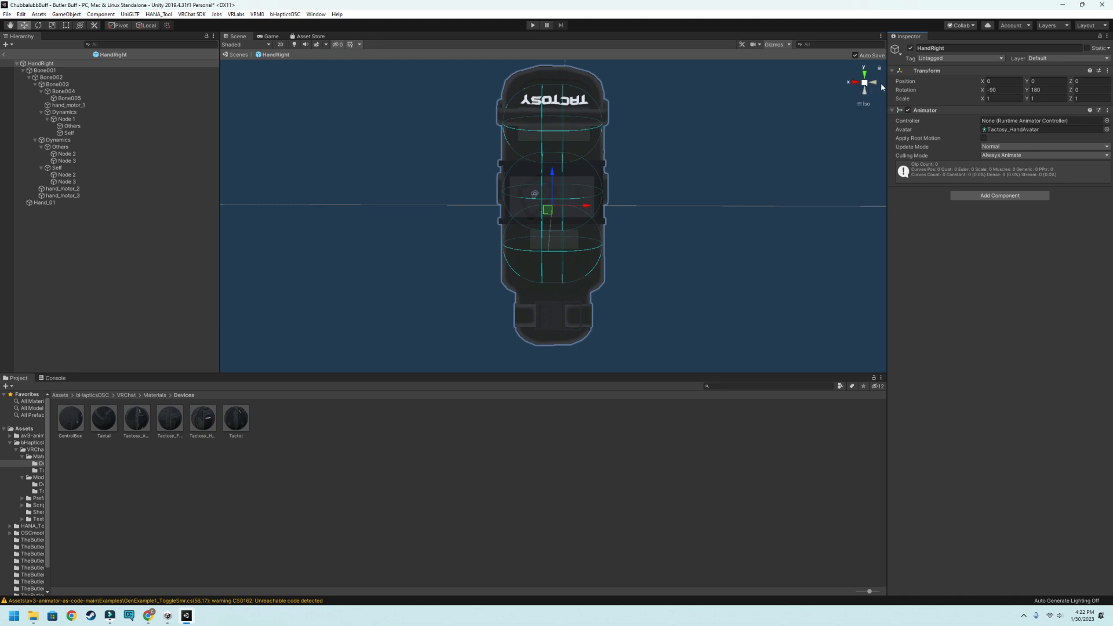
mouse_move(566, 113)
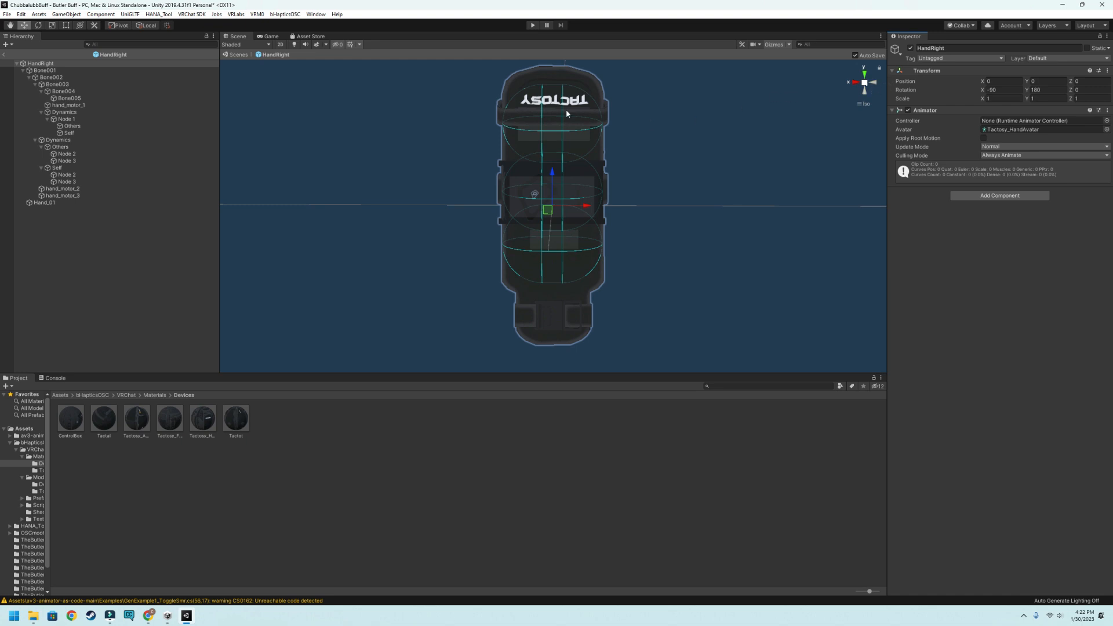
left_click(37, 202)
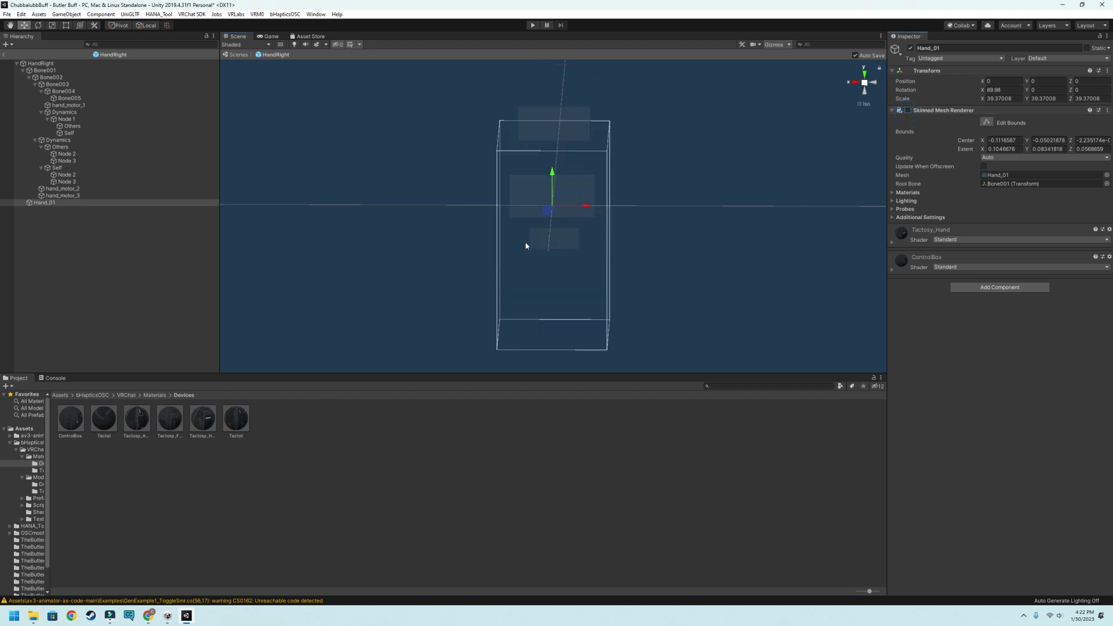
left_click(54, 188)
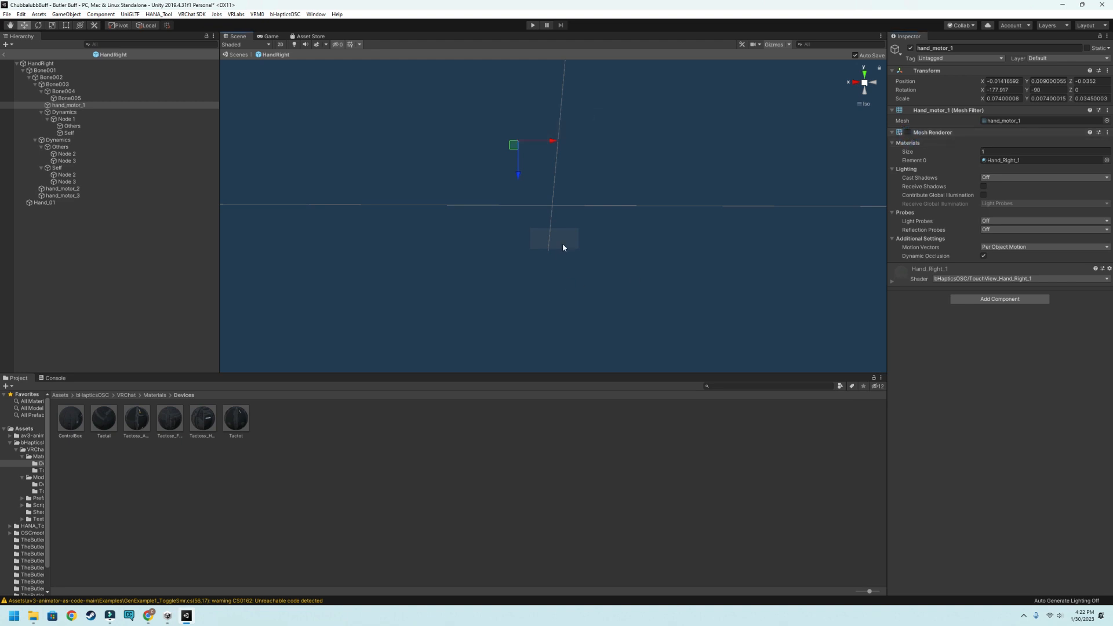
left_click(53, 196)
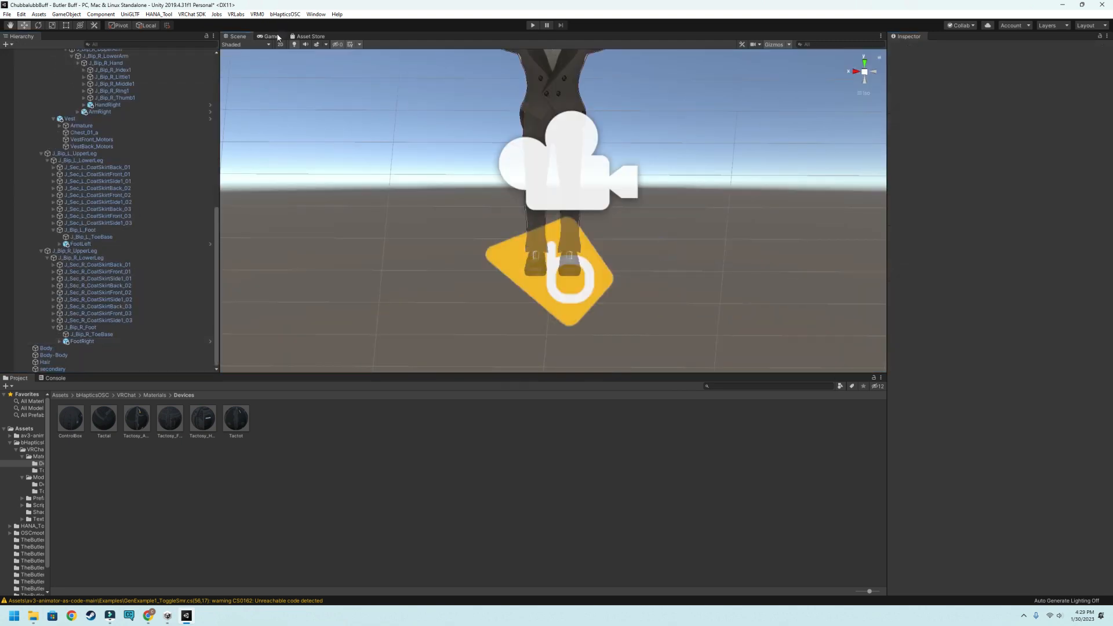
Preview the avatar in the Game view and bring up the VRChat SDK Builder panel.
left_click(270, 36)
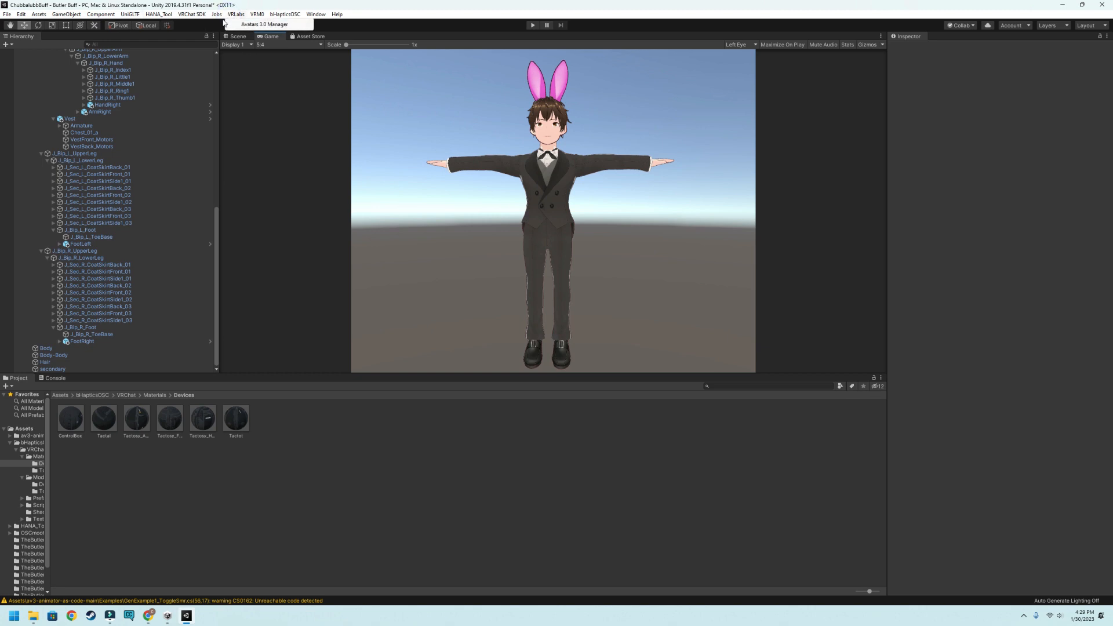
left_click(198, 14)
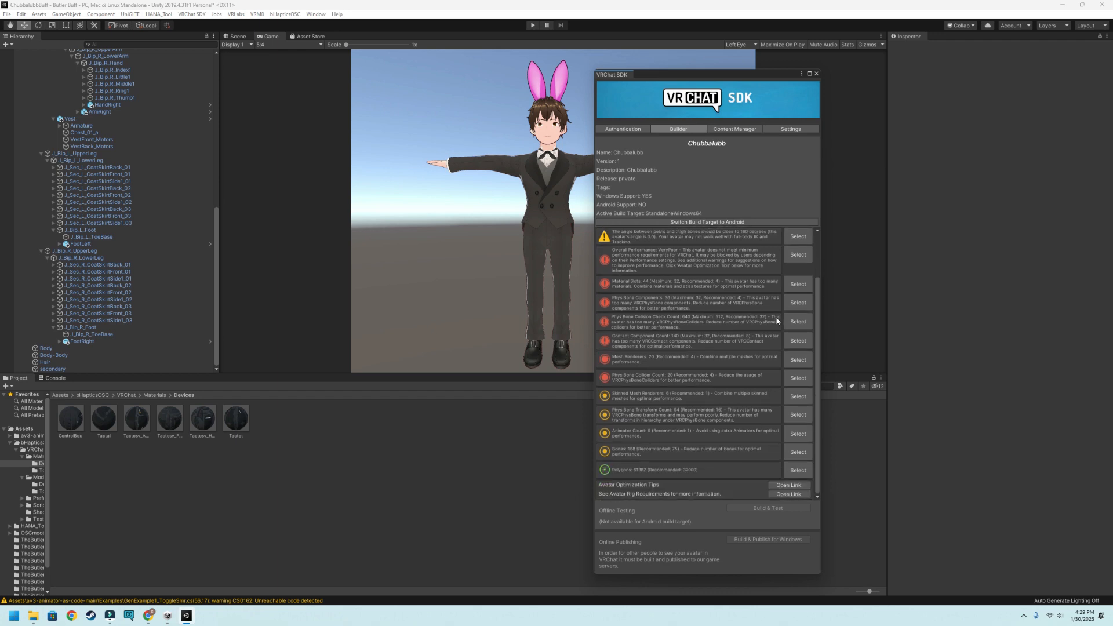
mouse_move(769, 453)
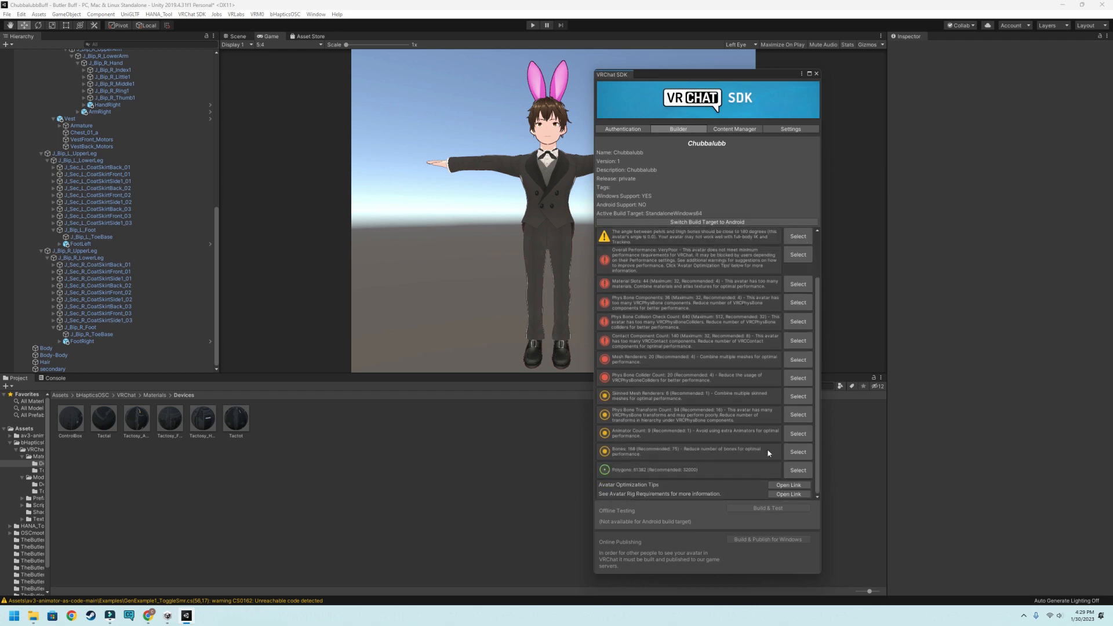
mouse_move(697, 81)
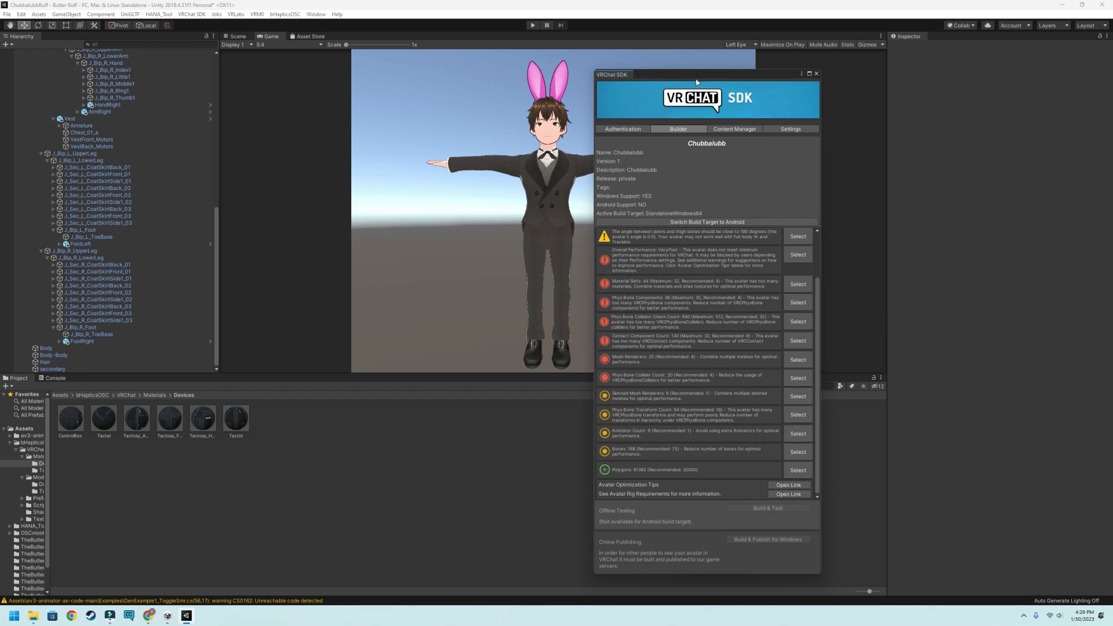
Build and publish the Chubbalubb avatar to VRChat for Windows.
left_click_drag(695, 74, 797, 66)
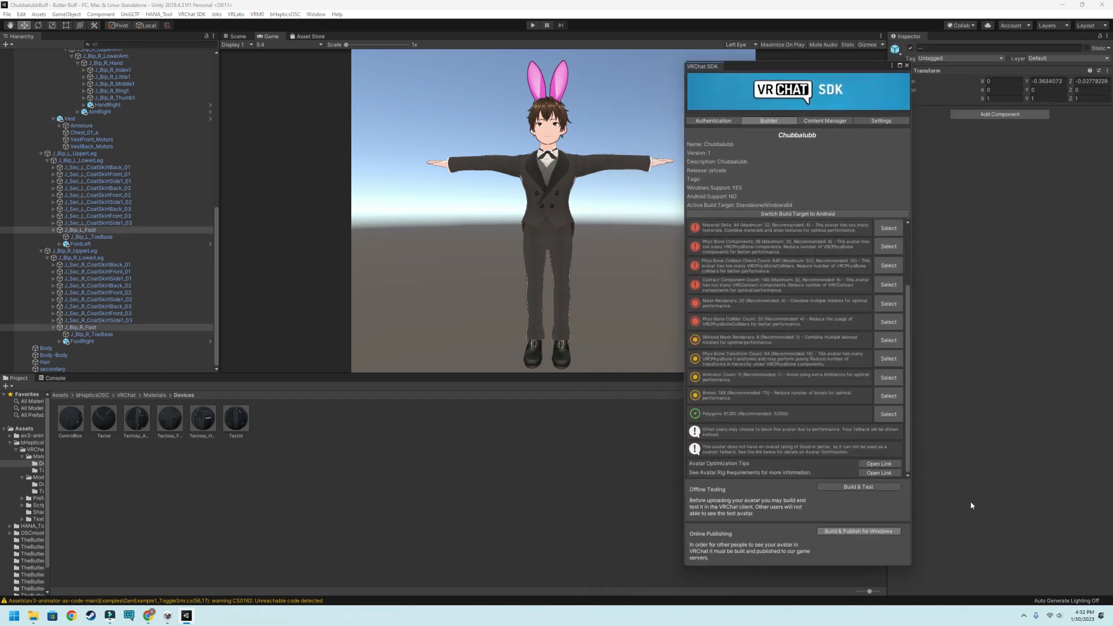
left_click(858, 531)
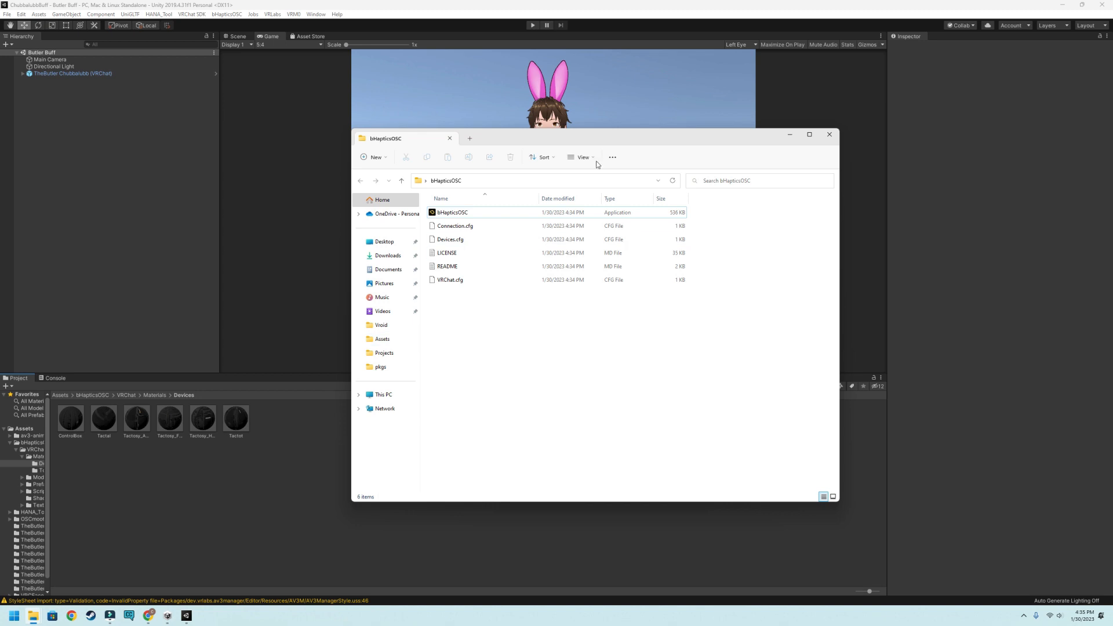
mouse_move(507, 395)
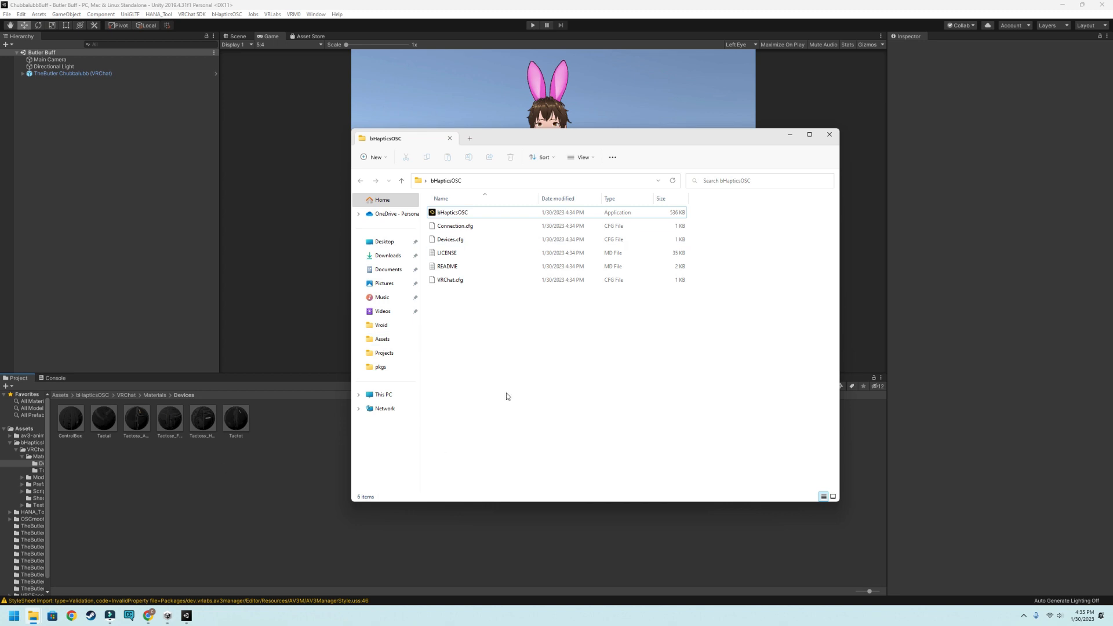
Launch bHapticsOSC.exe and allow it through the firewall on private networks.
left_click(452, 213)
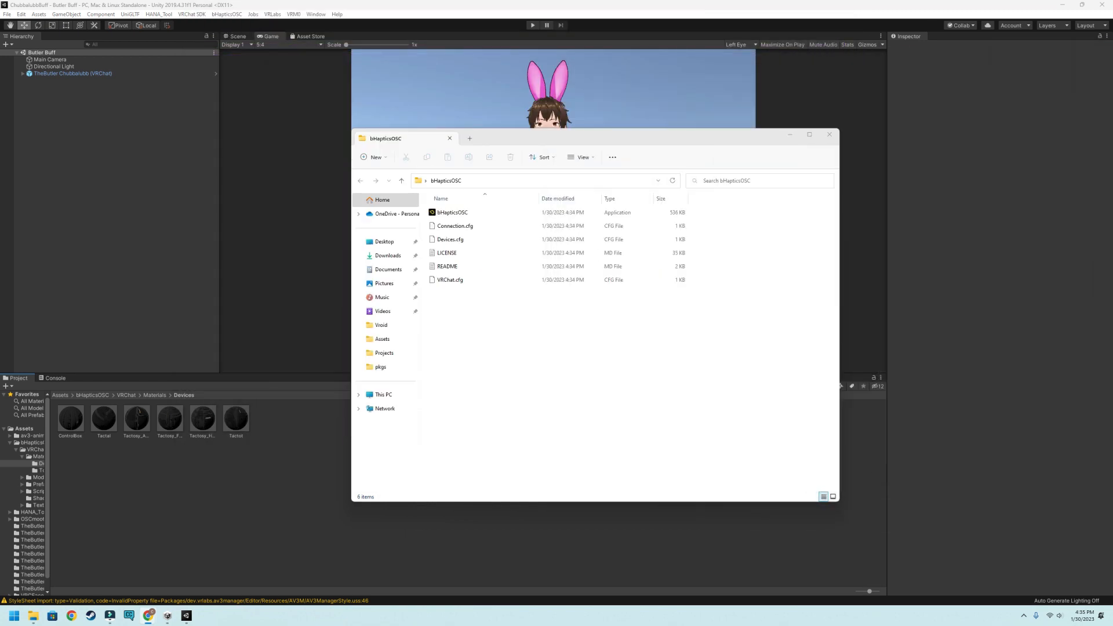
mouse_move(829, 134)
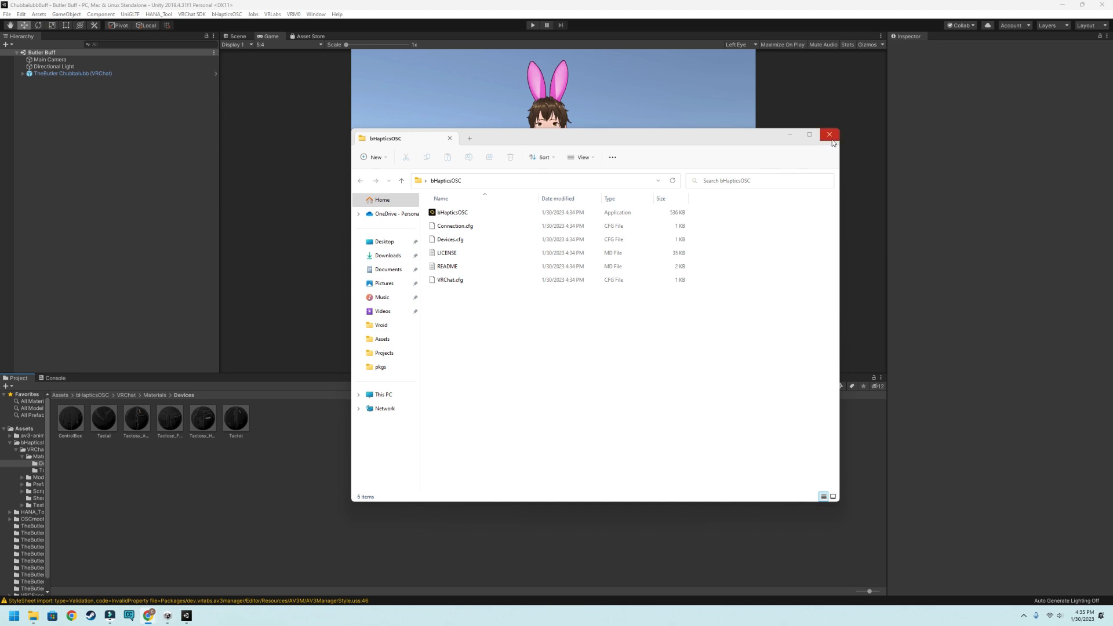
mouse_move(541, 225)
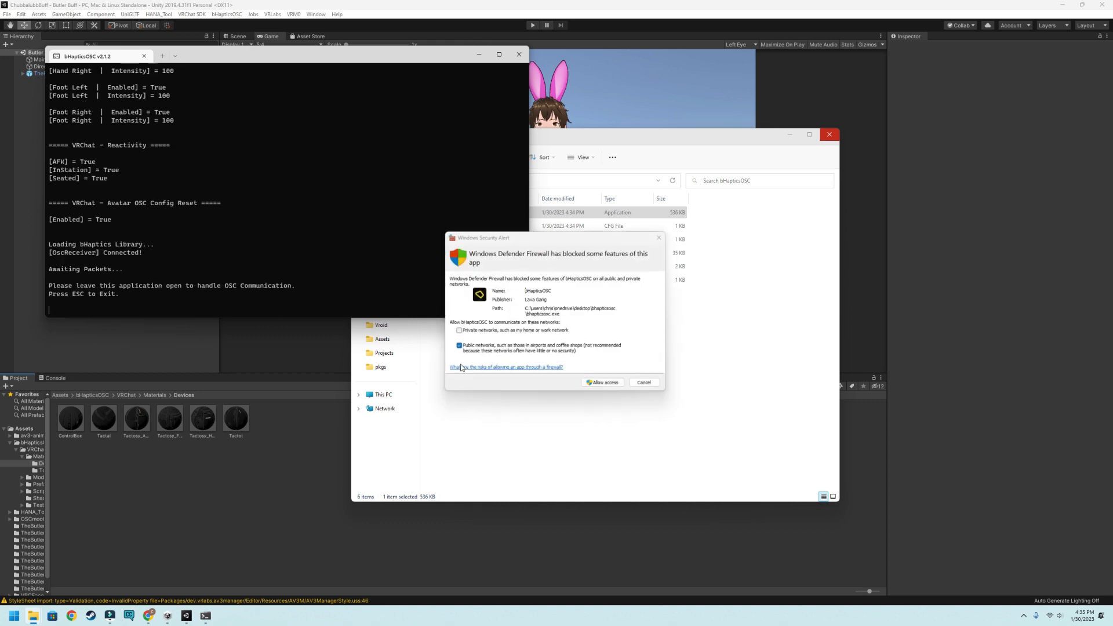
left_click(458, 331)
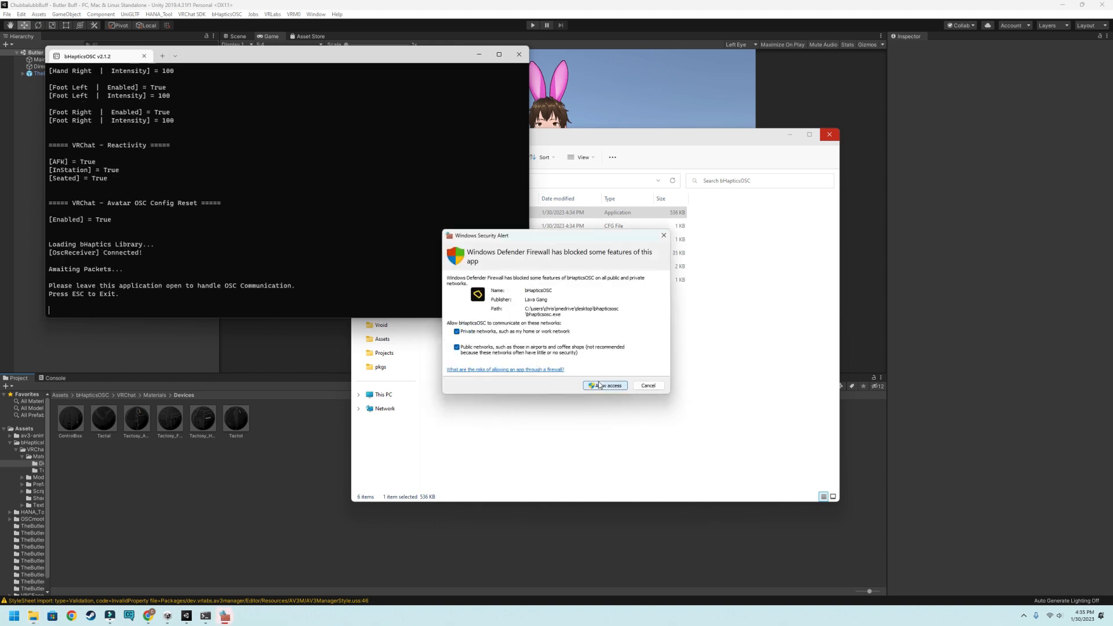
left_click(605, 385)
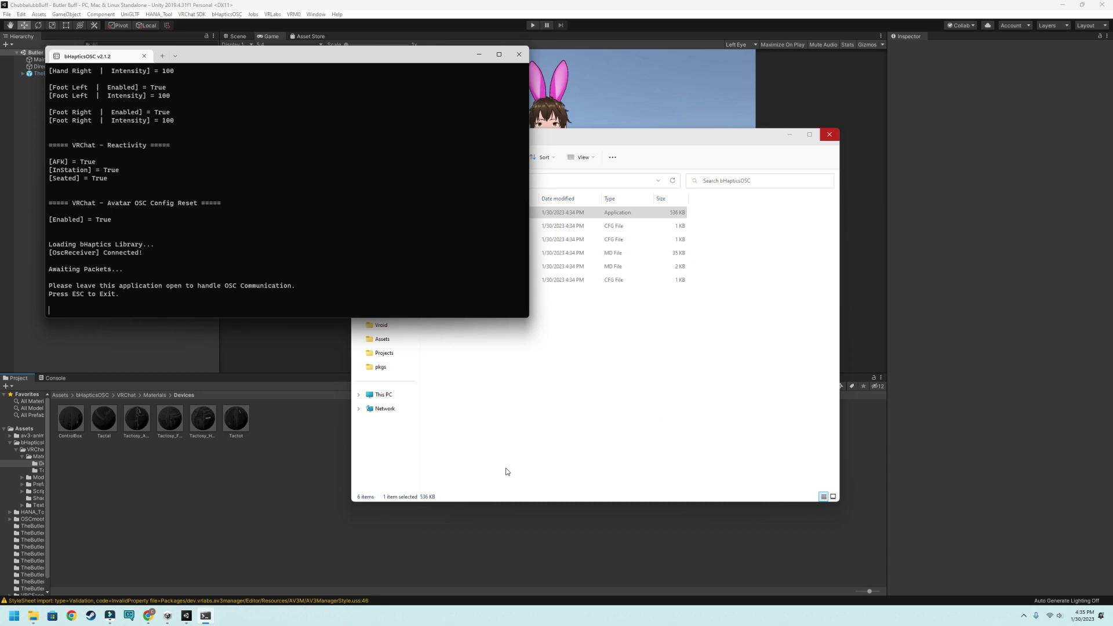
mouse_move(492, 473)
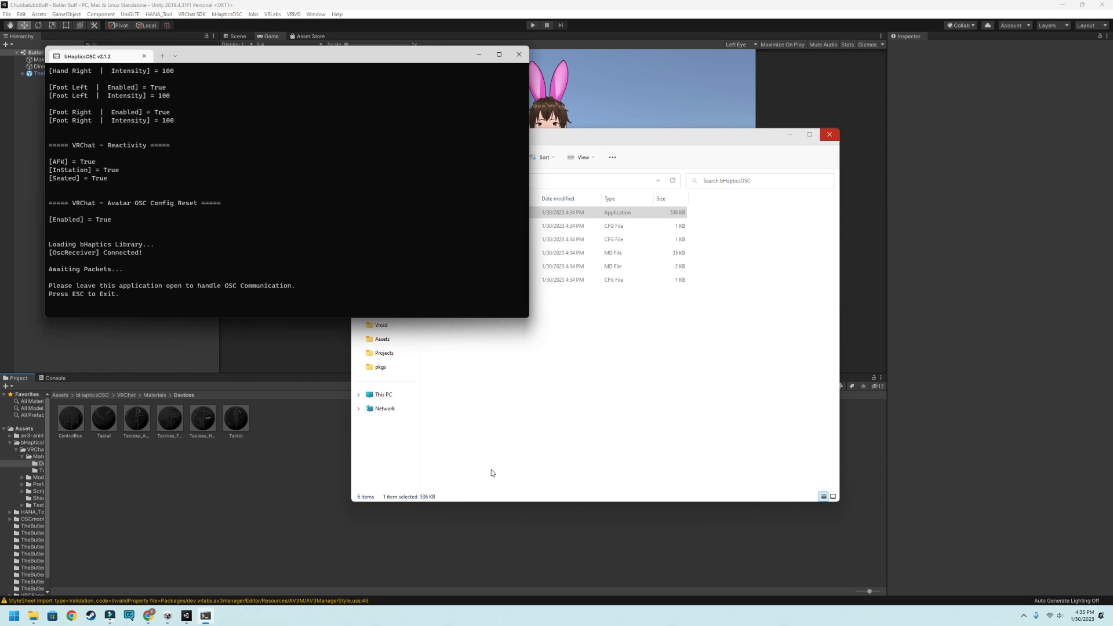
mouse_move(484, 473)
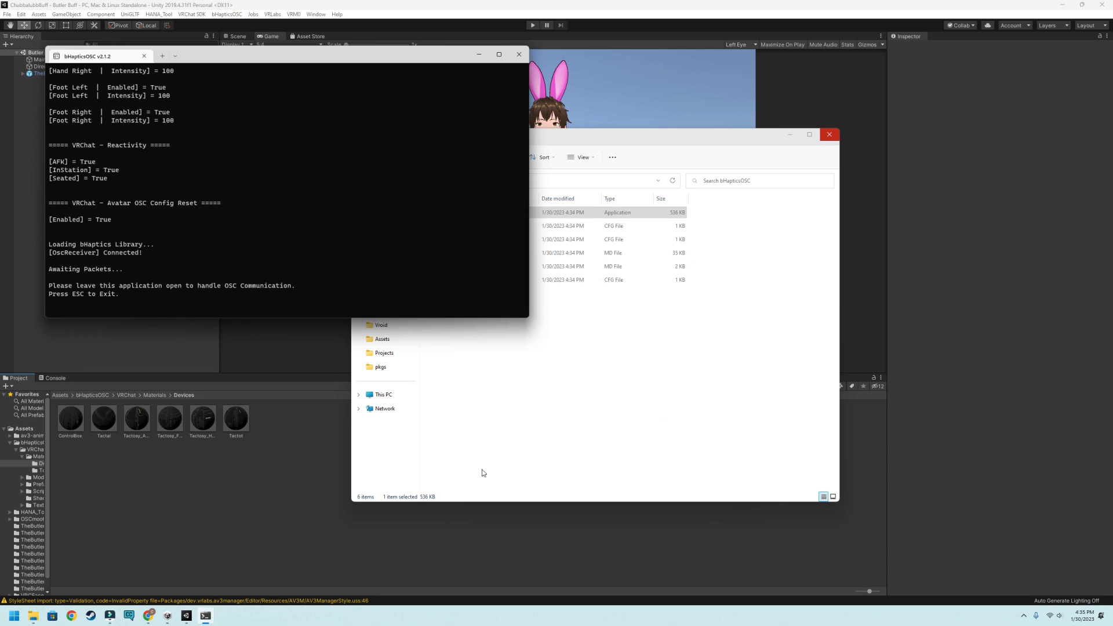
mouse_move(517, 409)
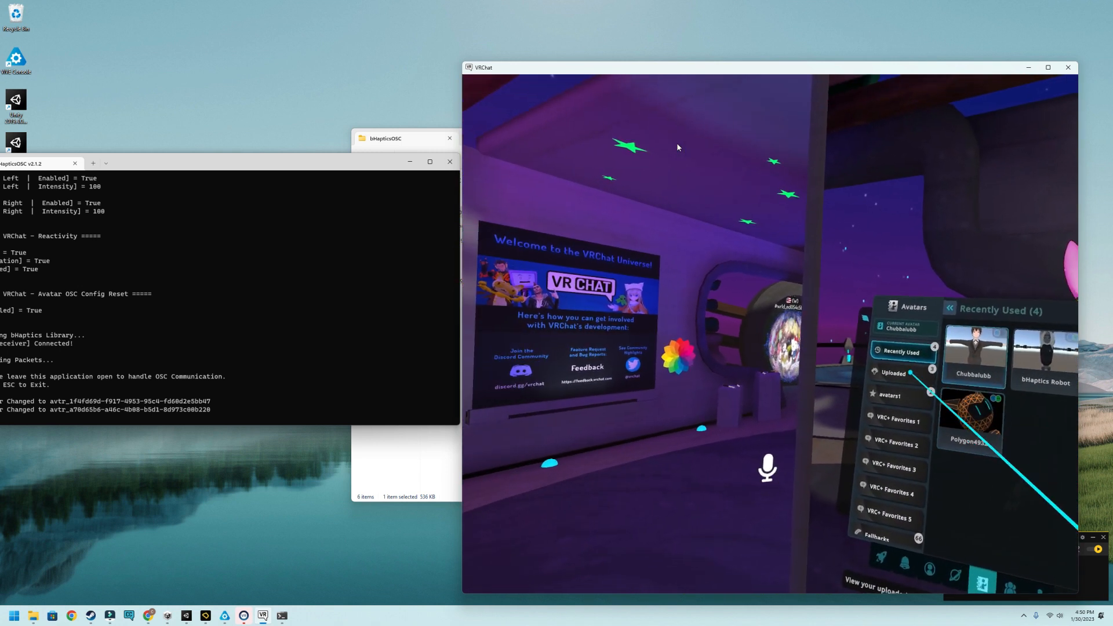
Change into the newly uploaded Chubbalubb avatar from the Uploaded avatars list.
left_click(892, 372)
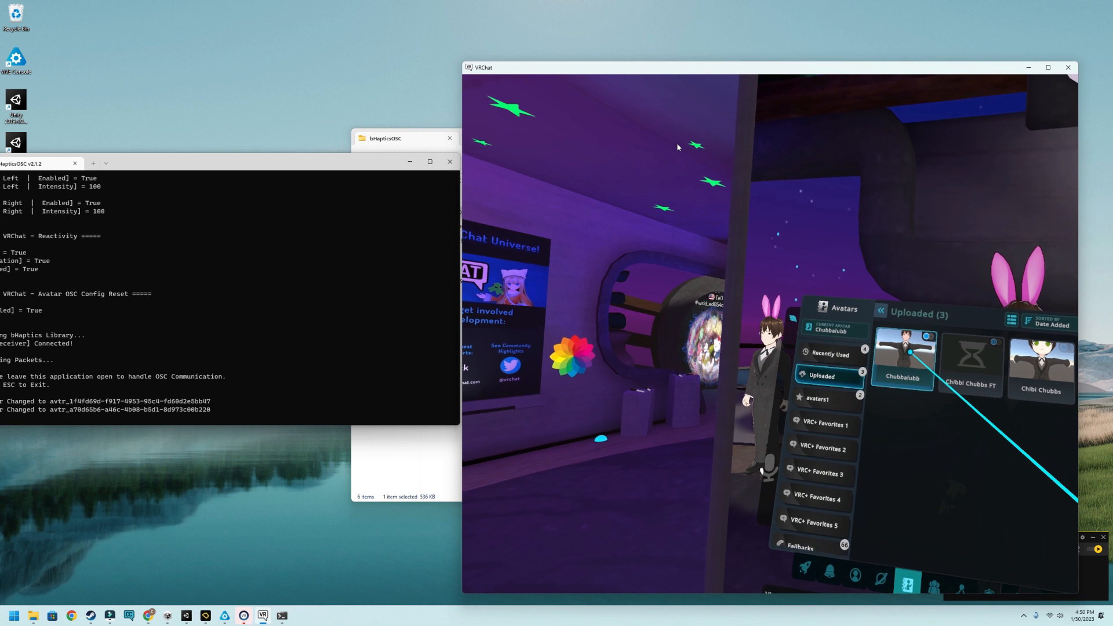
left_click(903, 360)
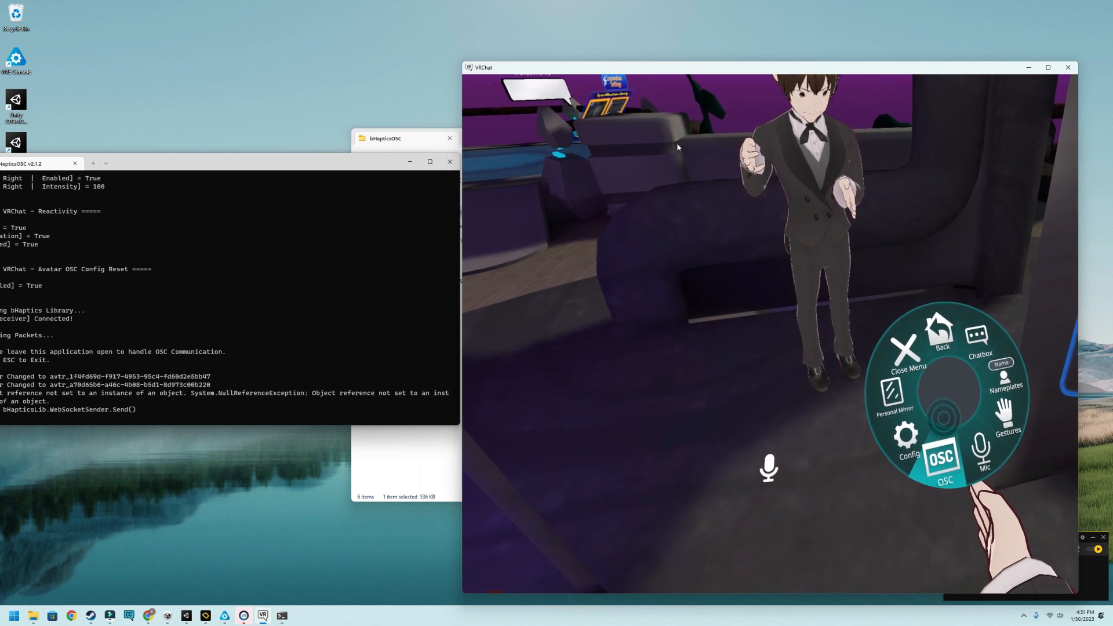
Enable OSC from the Action Menu so bHapticsOSC receives avatar data.
left_click(944, 458)
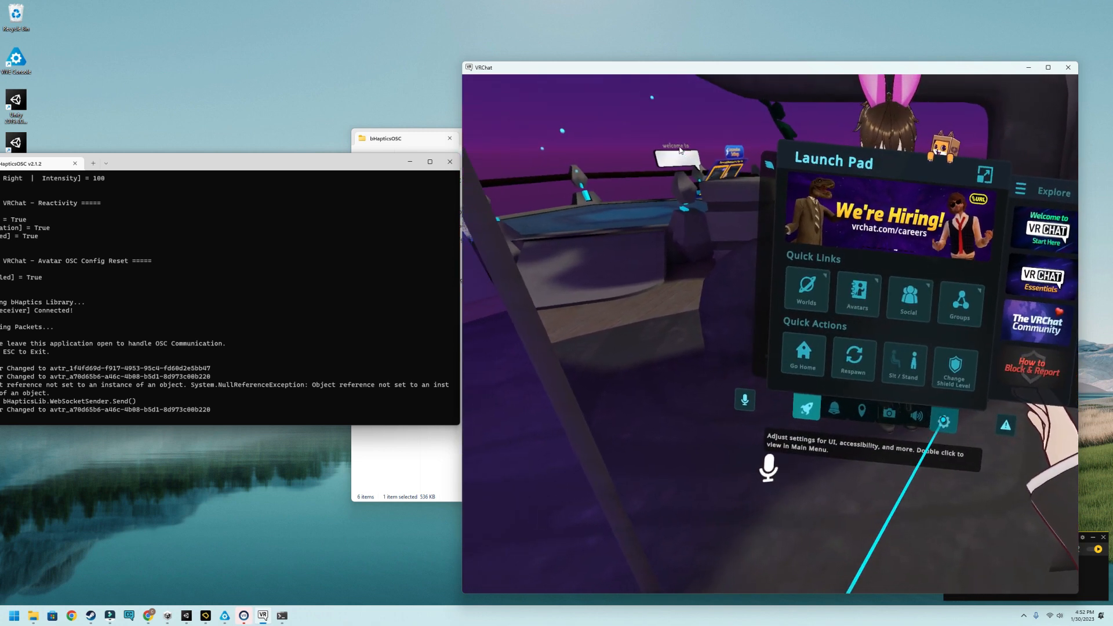
Show the Settings panel with UI Elements and Avatar Interactions options.
left_click(943, 420)
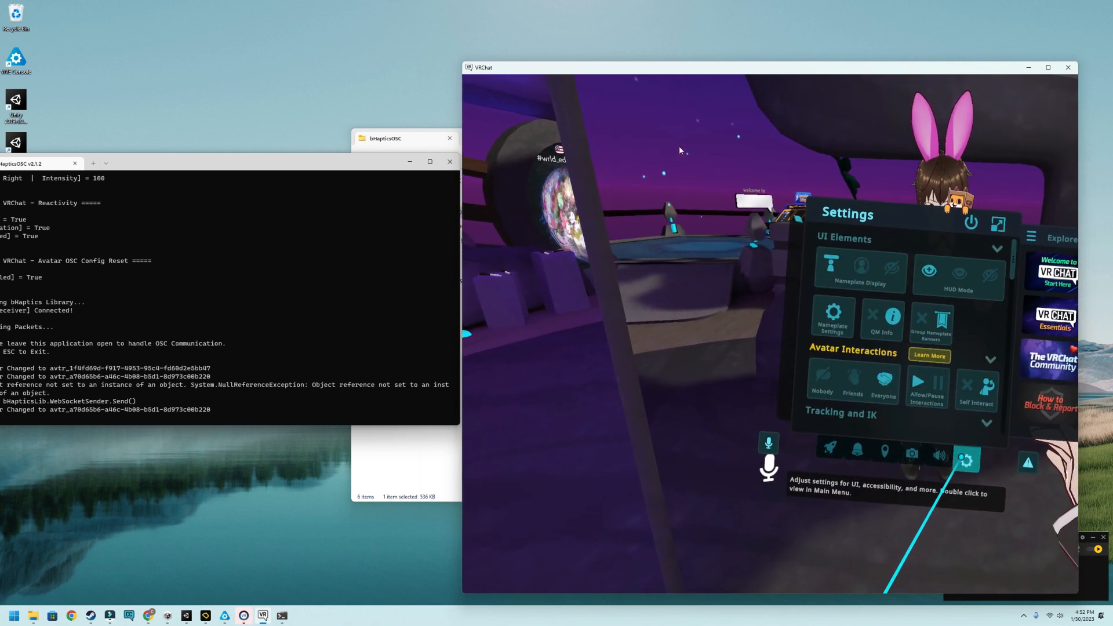